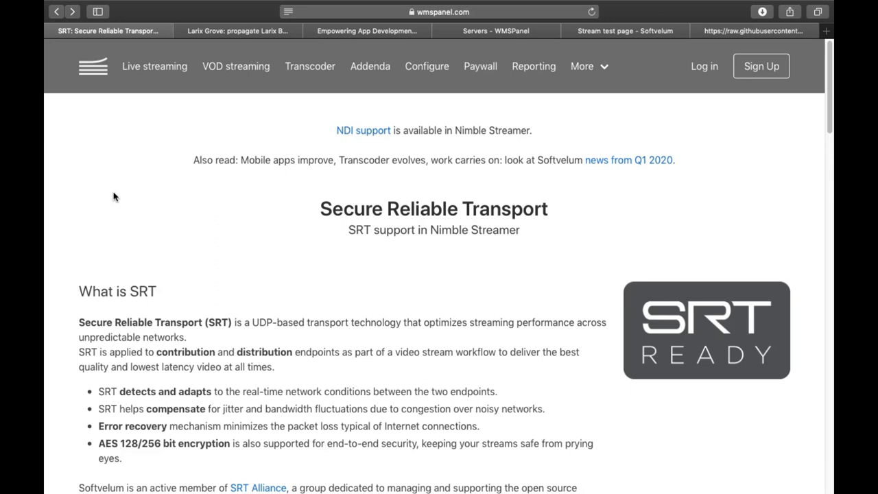
mouse_move(108, 192)
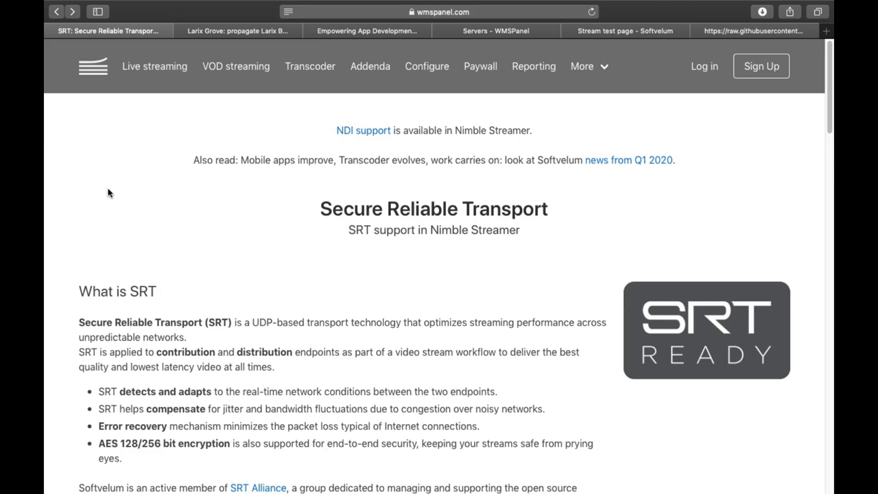
mouse_move(99, 82)
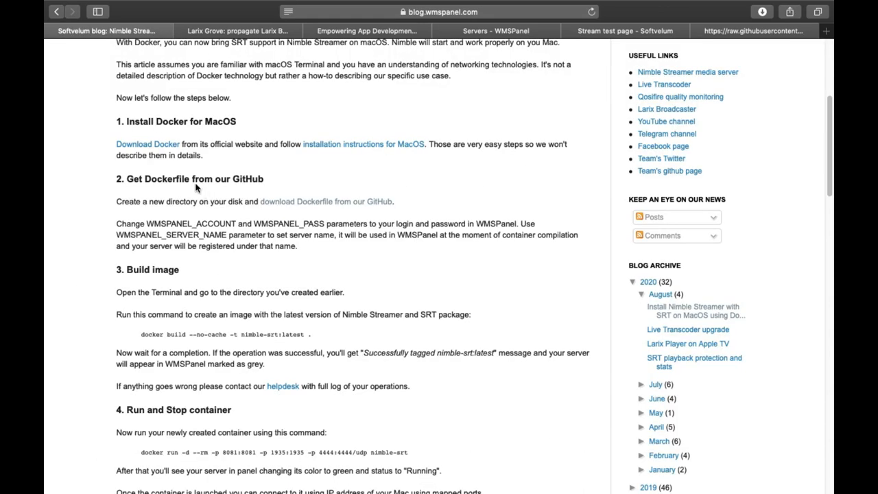
- Scroll the blog article to its top and highlight the '1. Install Docker for MacOS' heading
scroll(up, 3)
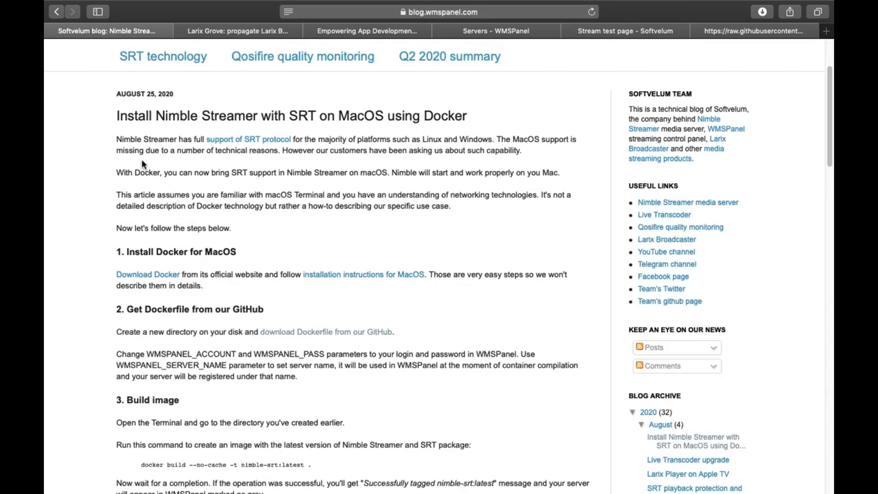
scroll(up, 3)
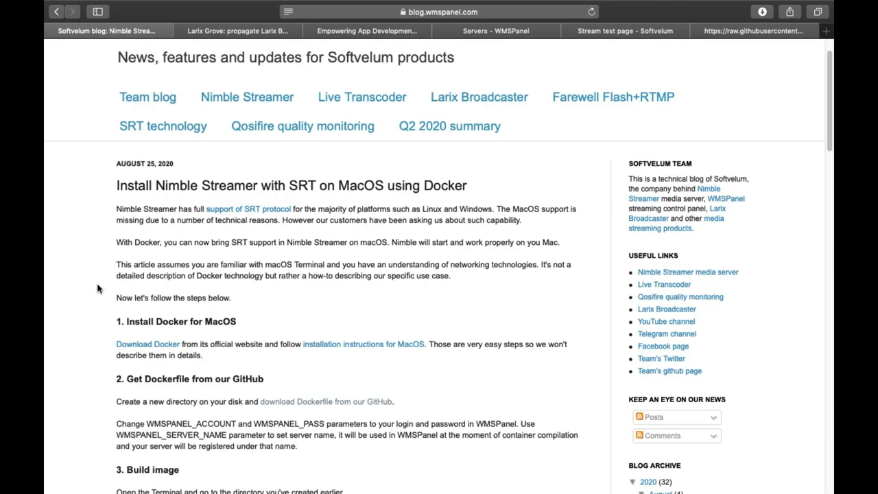
scroll(down, 3)
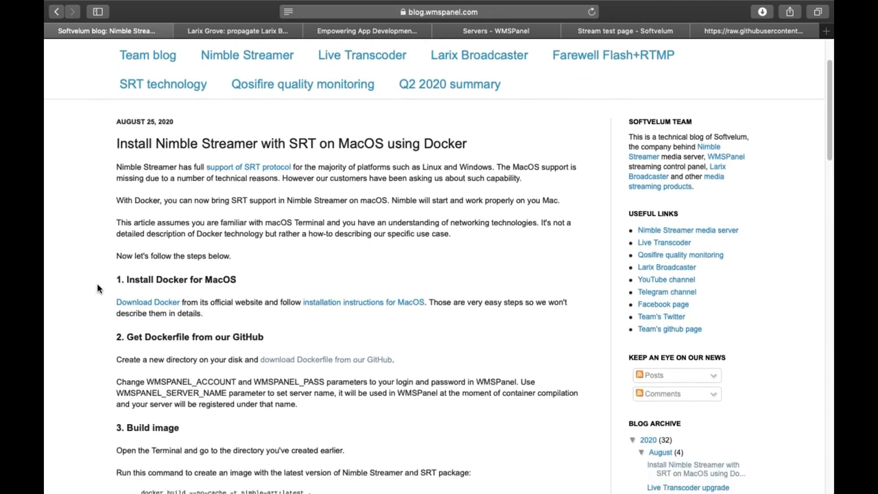
scroll(down, 3)
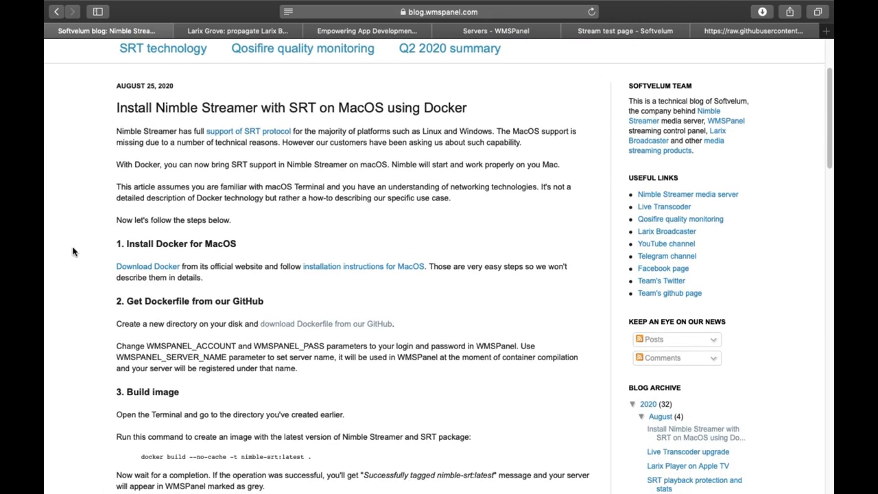
double_click(176, 244)
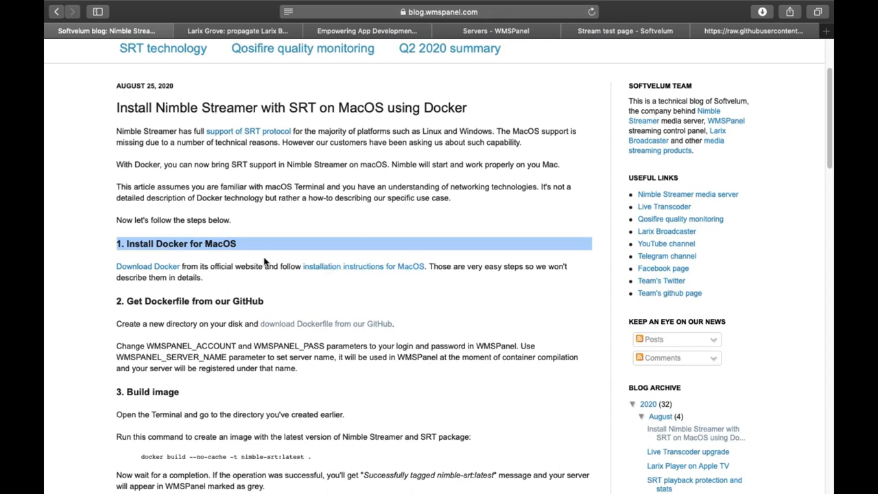
mouse_move(126, 277)
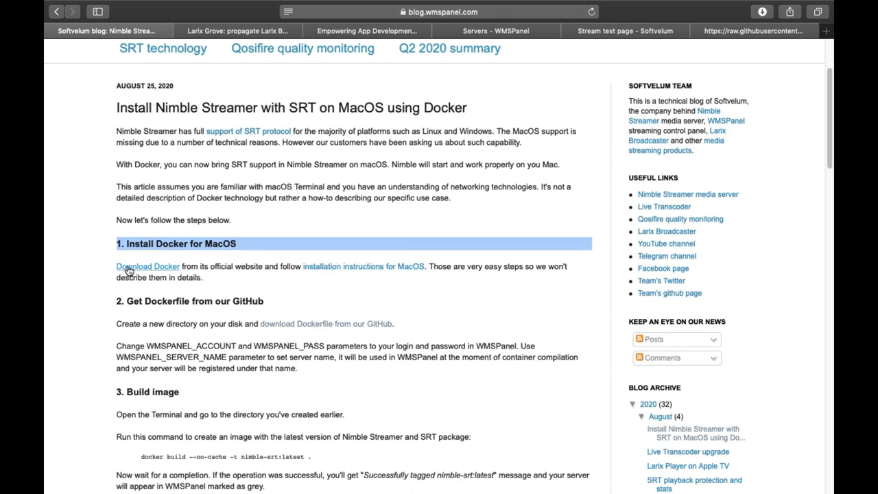
- Download Docker Desktop for Mac as Docker.dmg from the Docker site, then return to the blog
click(148, 266)
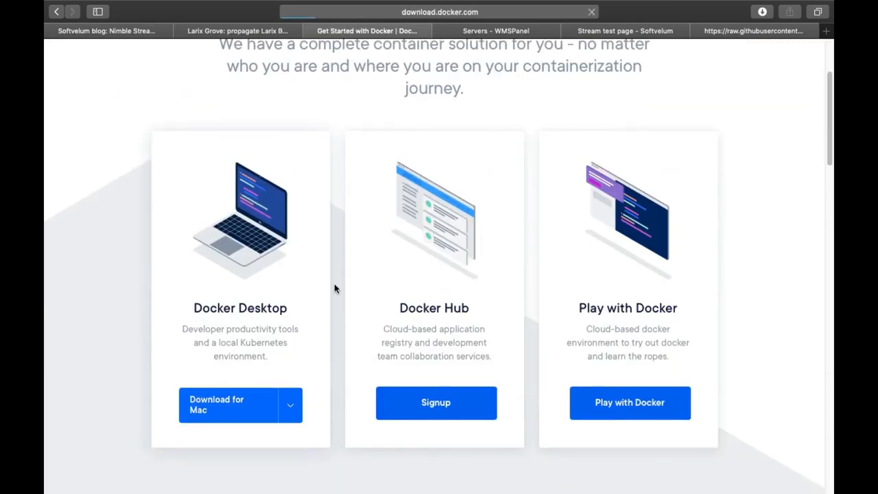
click(761, 11)
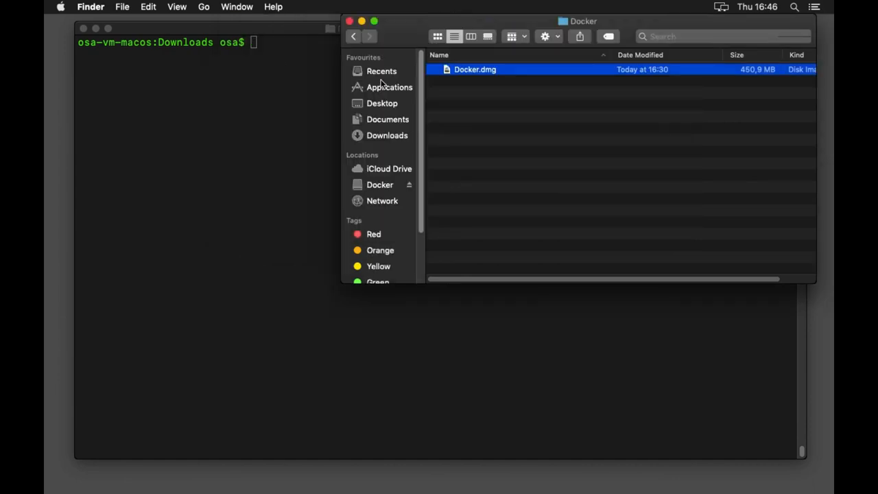
click(390, 88)
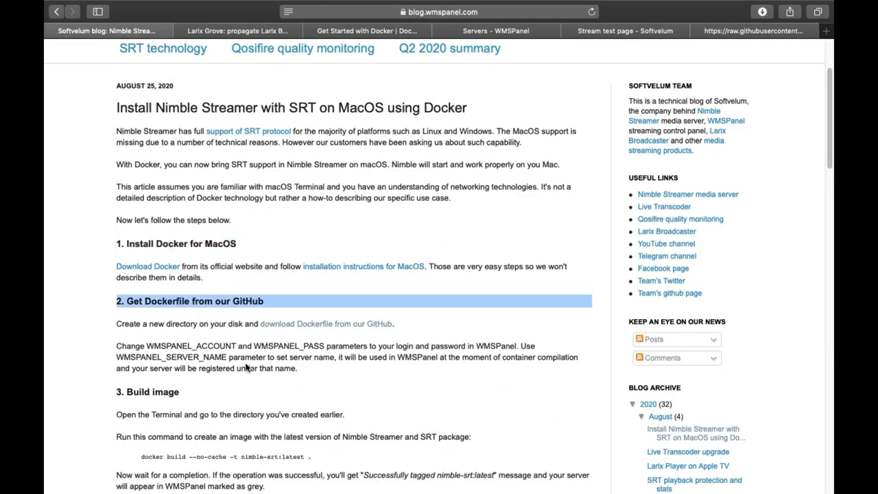
- Open the Nimble Streamer Dockerfile from the nimble-docker GitHub repository and move to Terminal
scroll(down, 3)
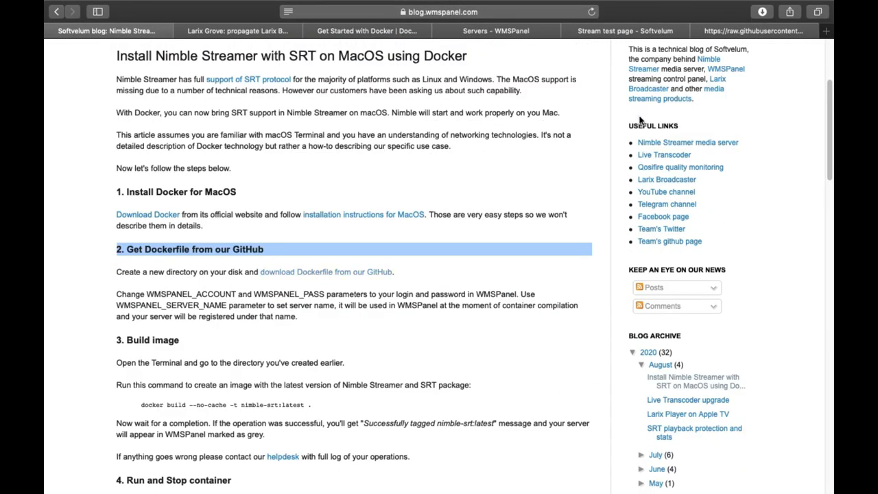
click(439, 11)
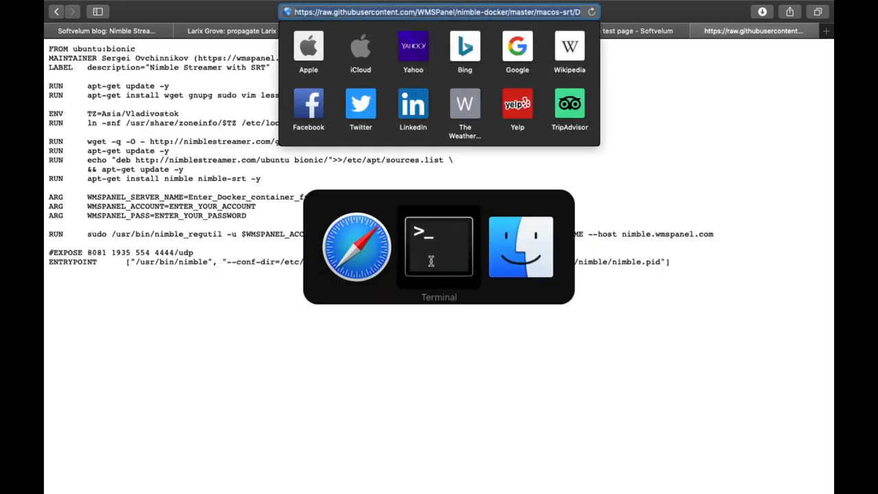
click(439, 247)
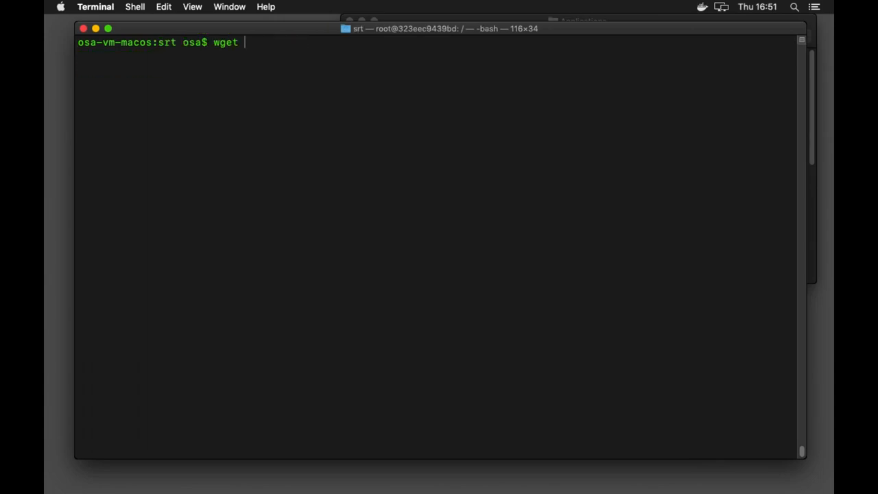
- Run wget on the raw GitHub Dockerfile URL to save the Dockerfile into the srt folder
text(https://raw.githubusercontent.com/WMSPanel/nimble-docker/master/macos-srt/Dockerfile)
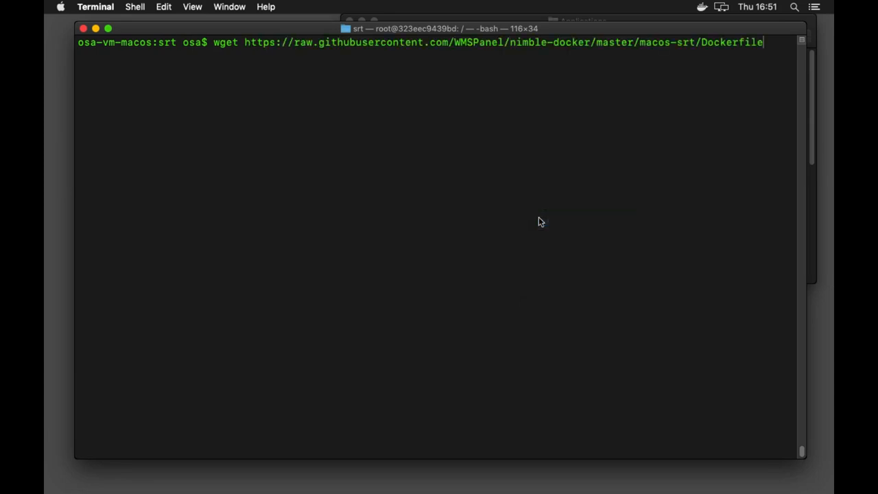
key(Return)
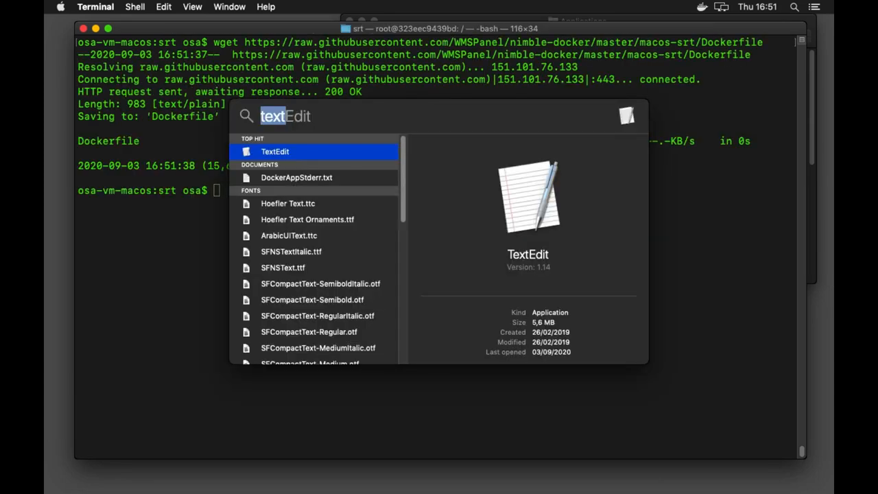
- Open the downloaded Dockerfile in TextEdit and set WMSPANEL_SERVER_NAME to SRT-MACOS
click(275, 151)
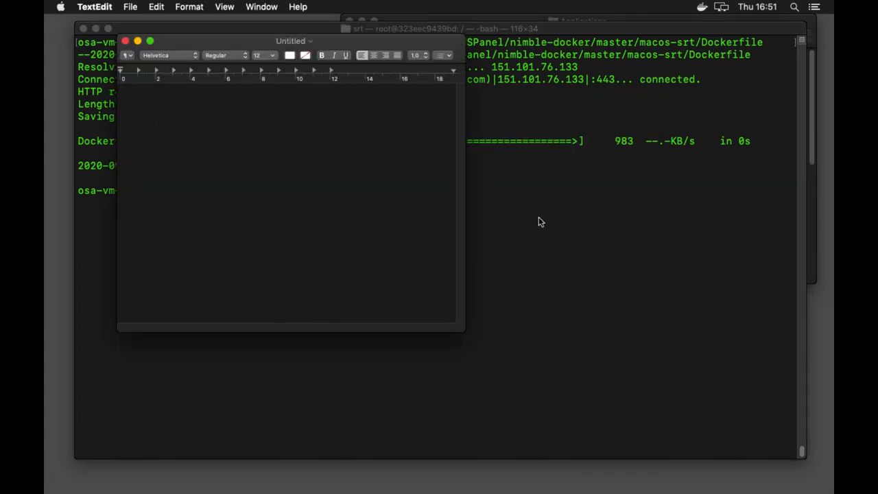
click(129, 6)
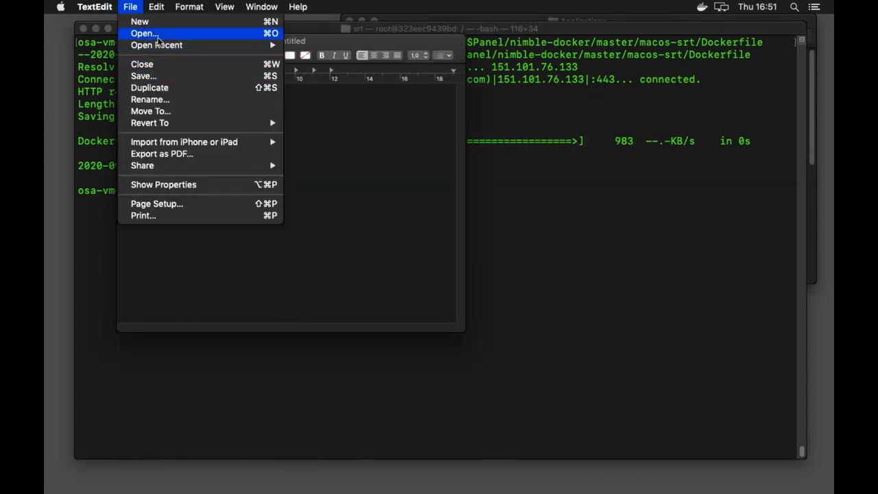
click(142, 33)
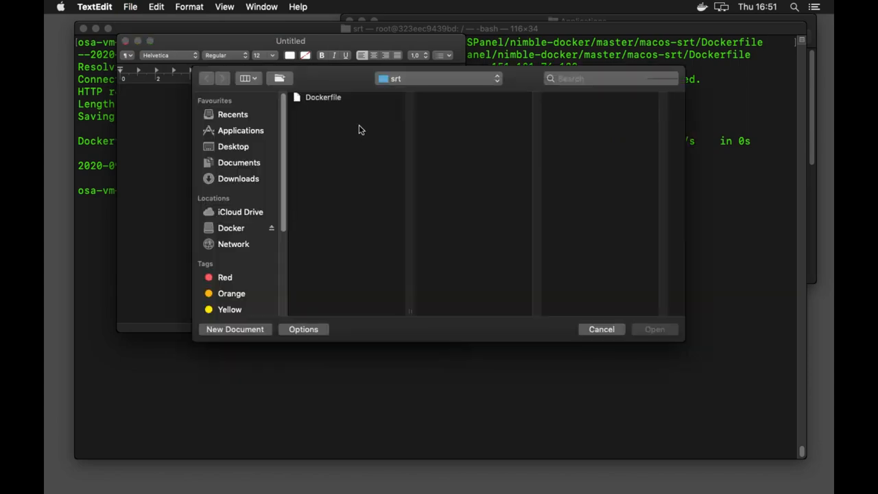
double_click(322, 96)
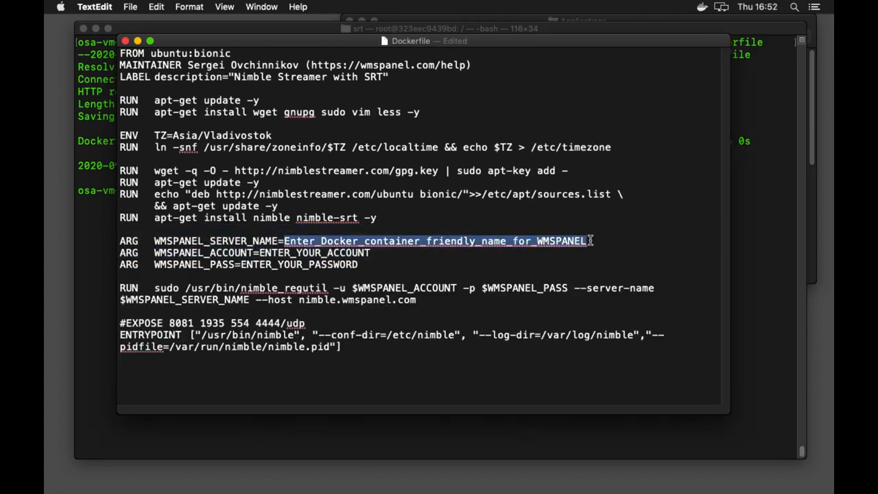
text(SRT-)
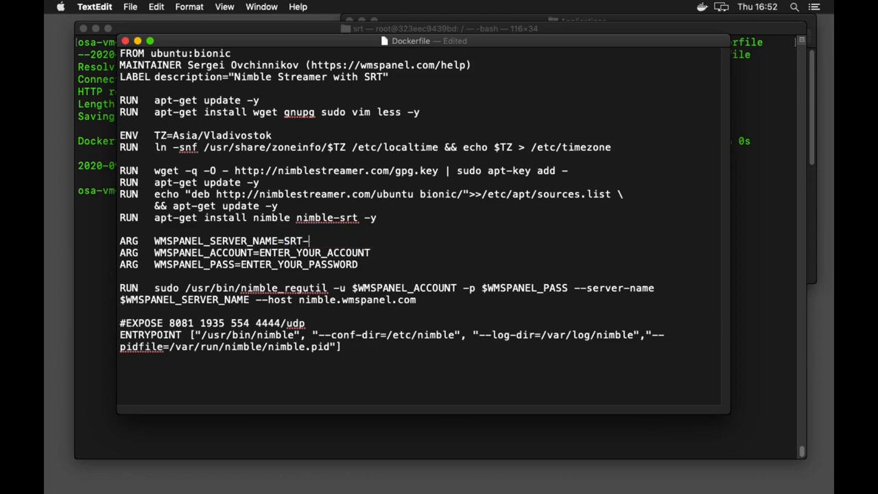
text(MACOS)
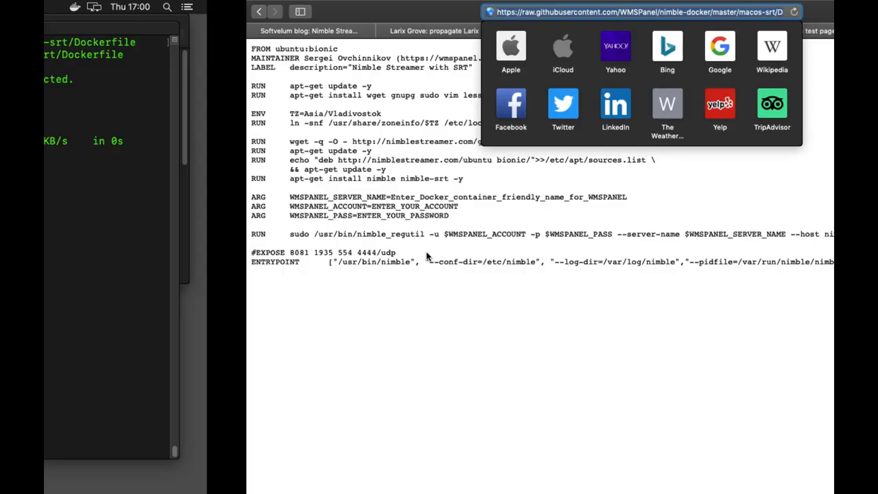
- Return to the blog article and highlight its '3. Build image' step heading
click(107, 31)
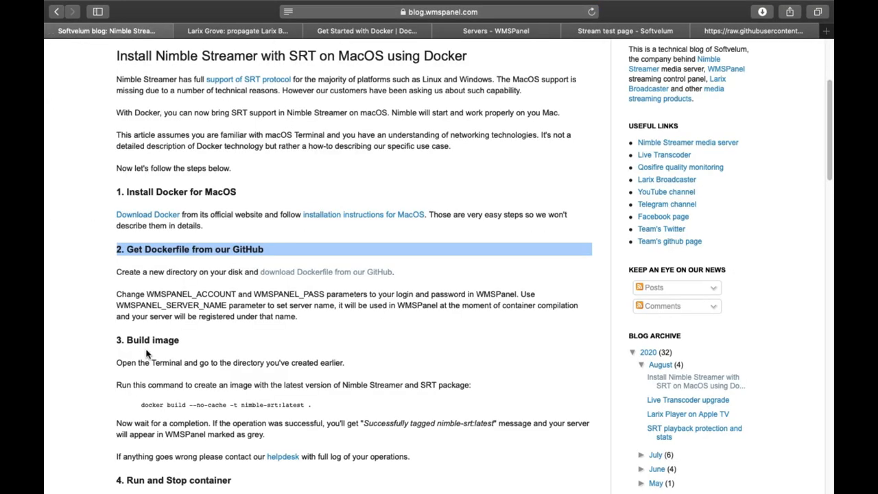
scroll(down, 3)
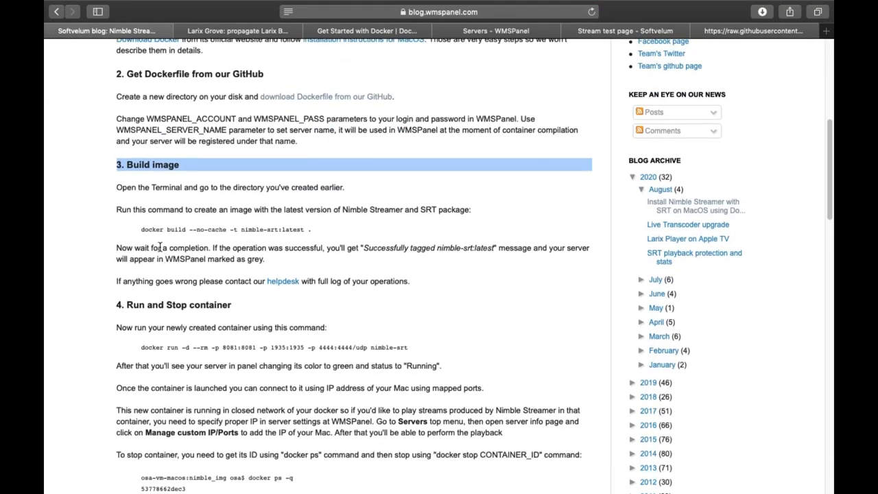
triple_click(224, 227)
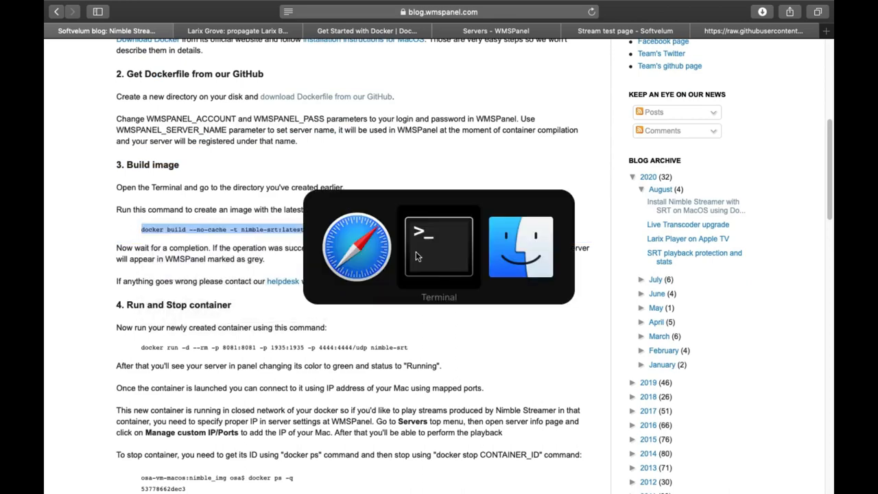
- Run docker build --no-cache -t nimble-srt:latest . in Terminal and follow the build output
click(439, 245)
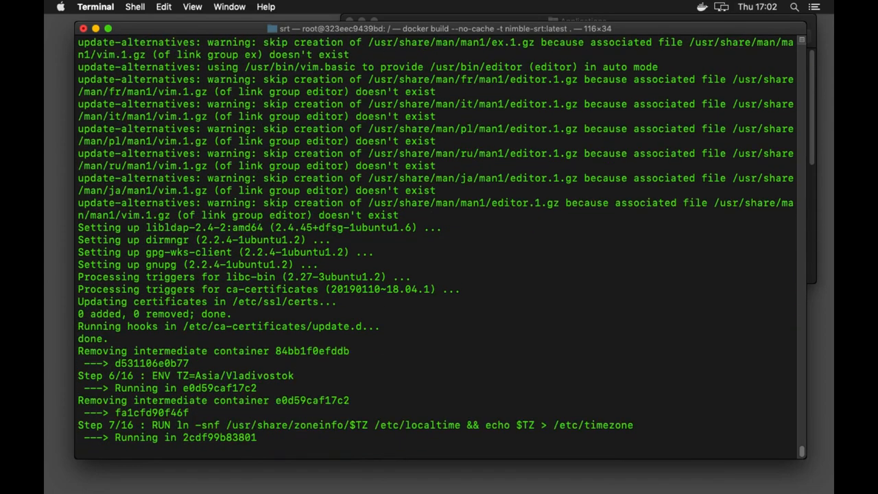
scroll(down, 3)
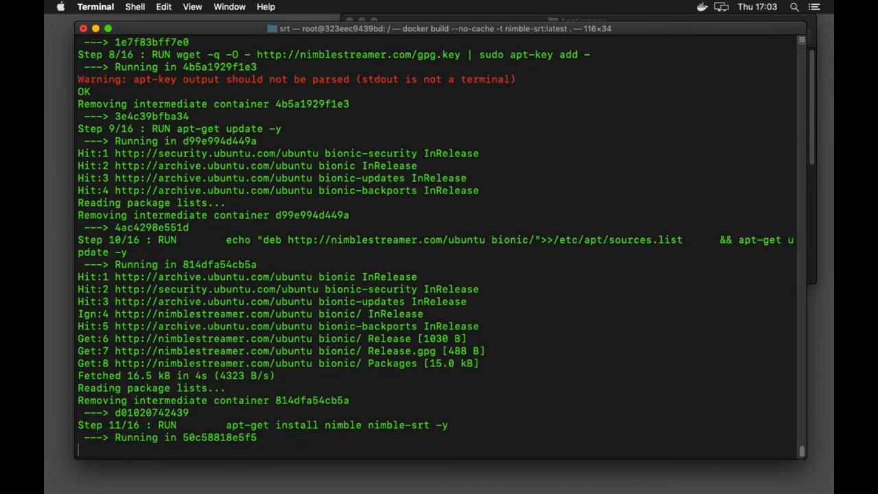
scroll(down, 3)
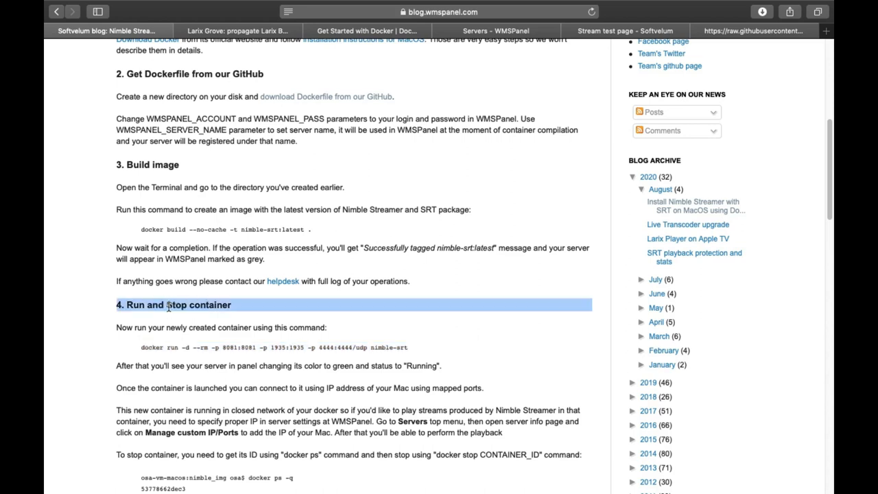
- Start the nimble-srt container with docker run, then bring the WMSPanel Servers page in front
click(199, 347)
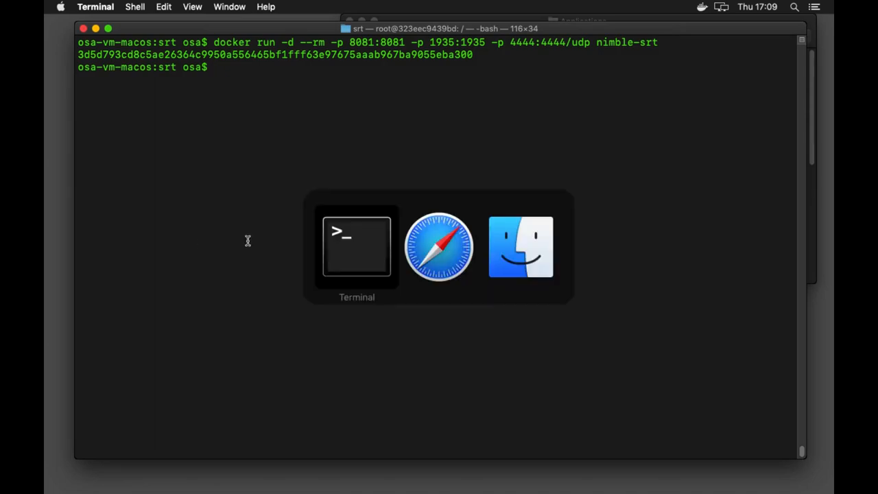
click(438, 247)
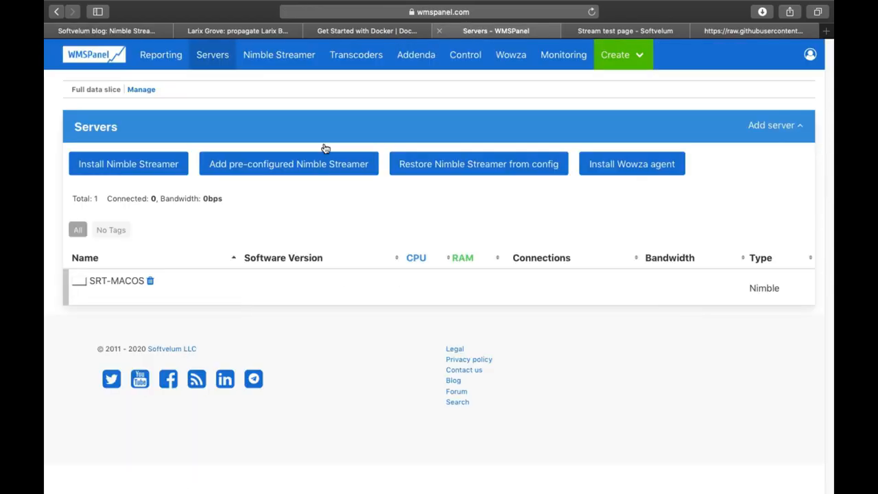
- Wait for SRT-MACOS to come online in WMSPanel and open its server details
double_click(115, 279)
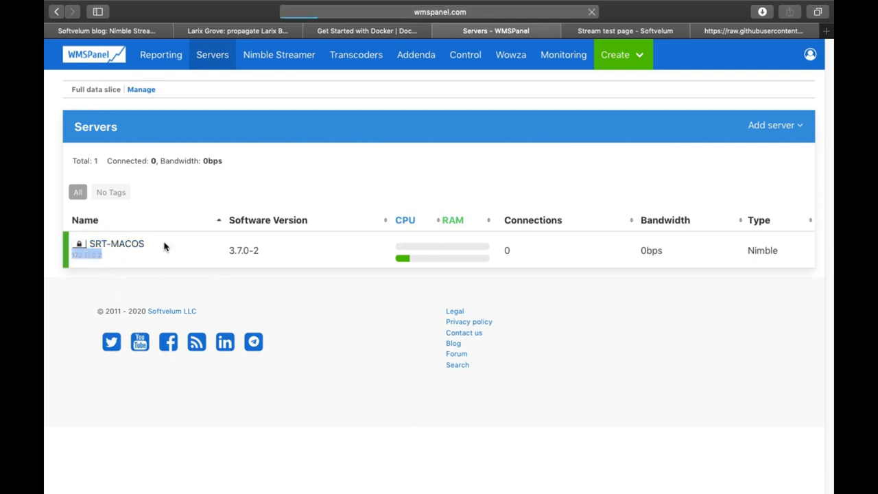
click(117, 244)
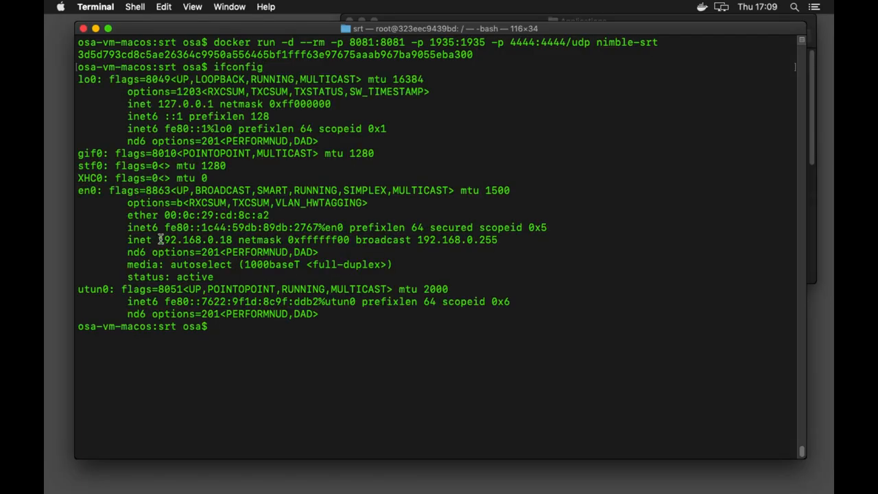
- Add the Mac's 192.168.0.18 address from ifconfig as a custom IP for SRT-MACOS
double_click(194, 239)
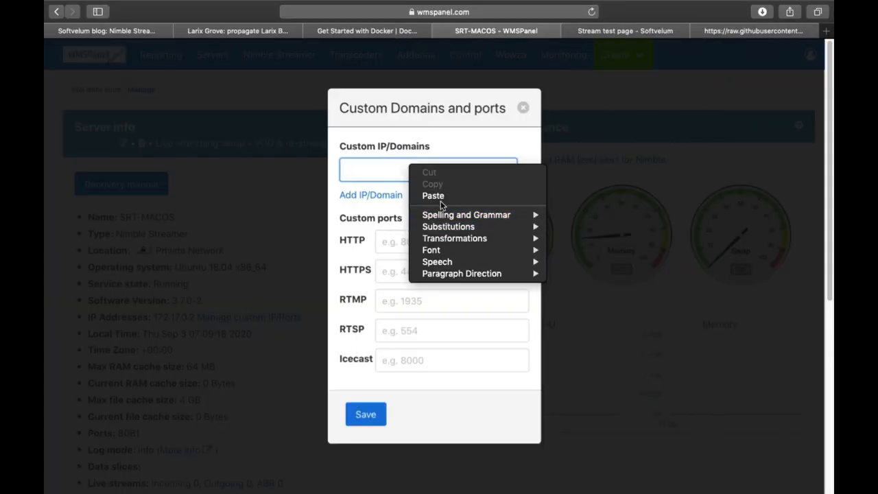
click(522, 107)
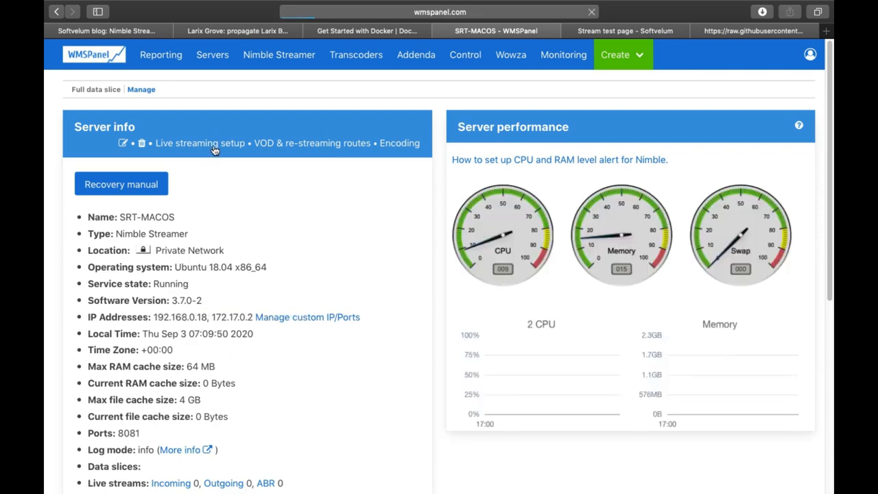
- Go to Live streaming setup, MPEGTS In, and begin adding an SRT incoming stream
click(200, 143)
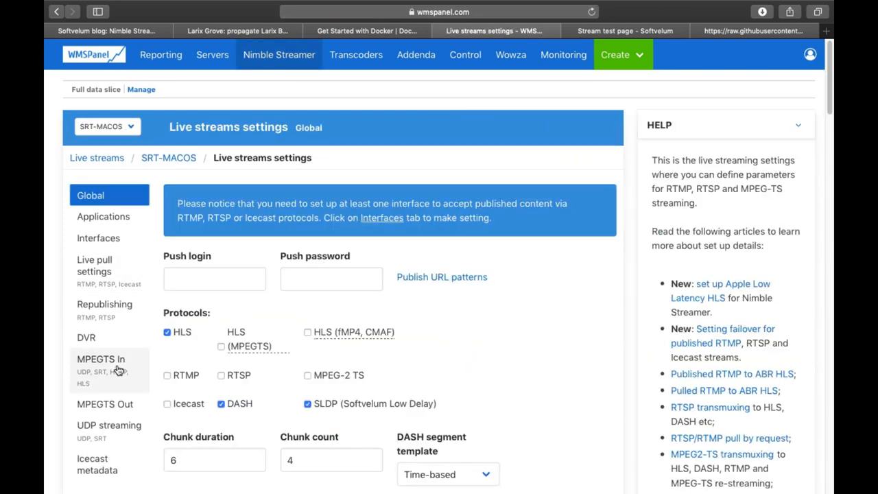
click(101, 359)
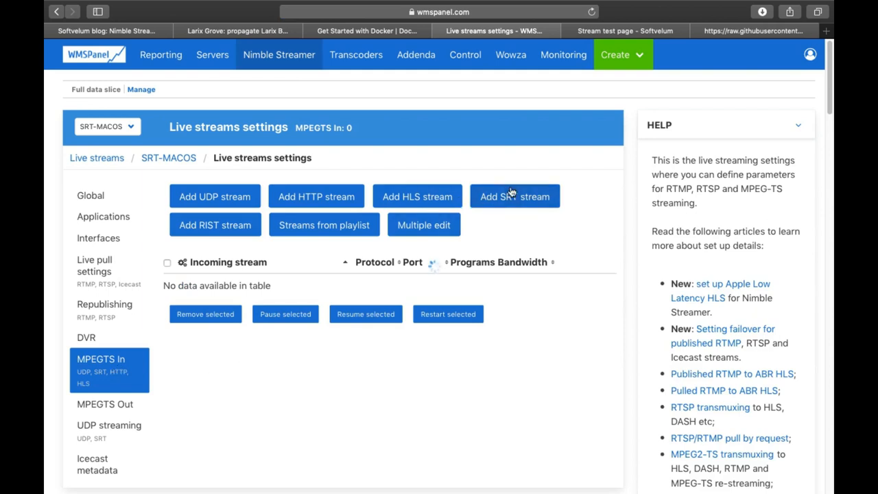
click(514, 196)
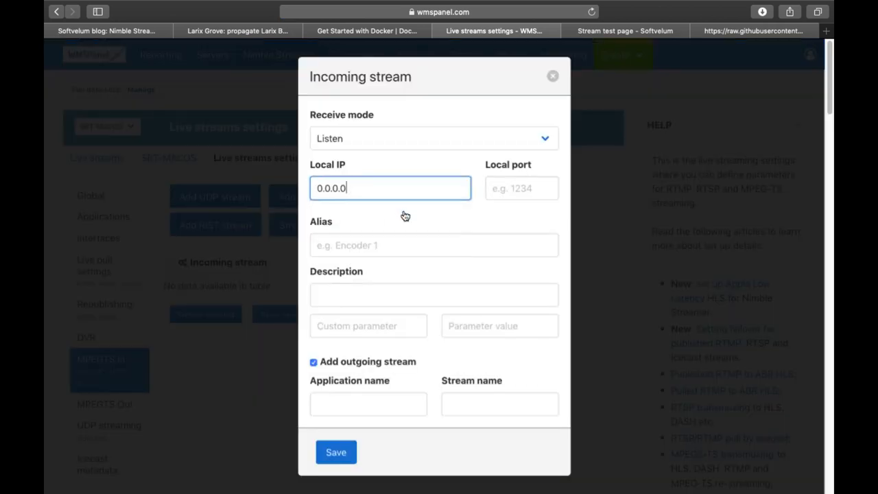
- Save a Listen SRT stream on 0.0.0.0 port 4444 feeding application SRT, stream macOS
text(4444)
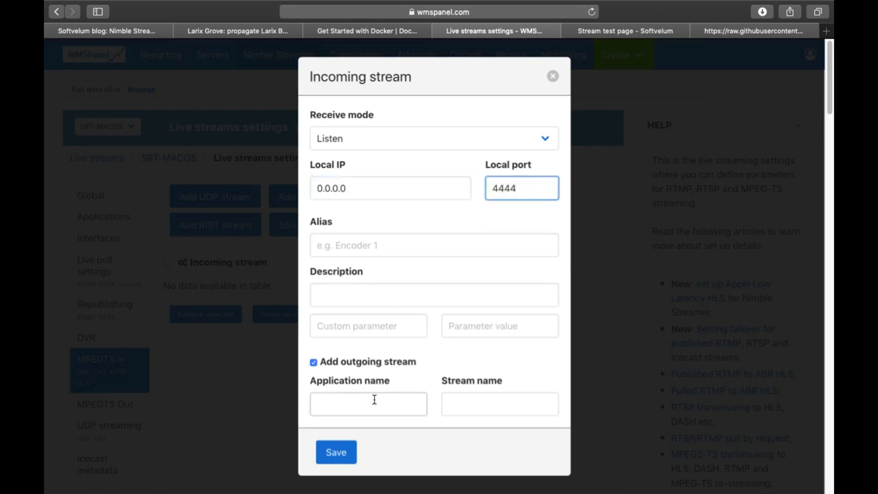
text(s)
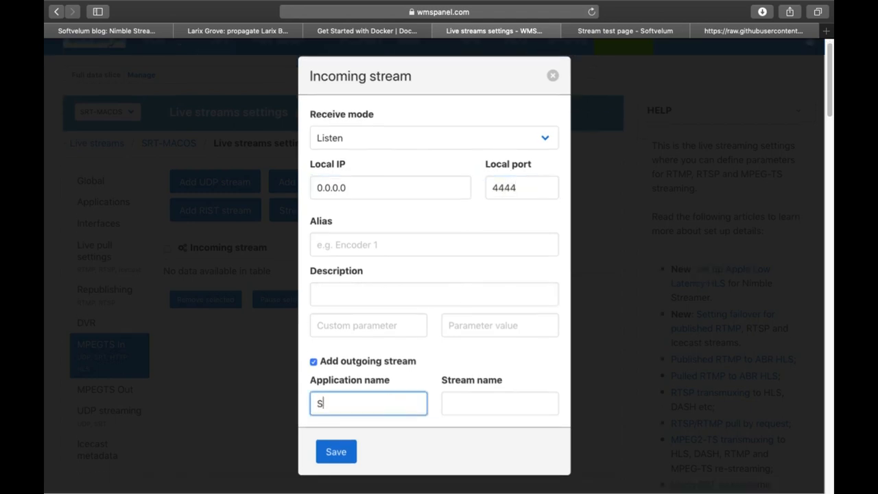
text(macos)
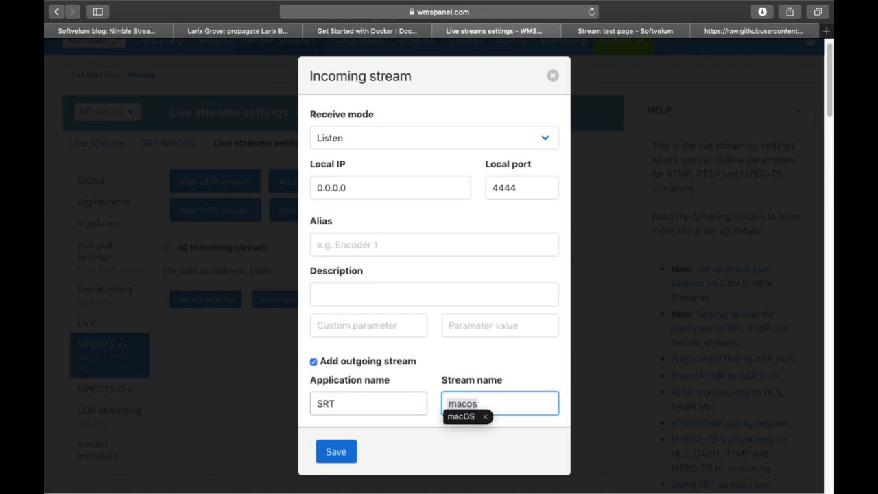
click(461, 417)
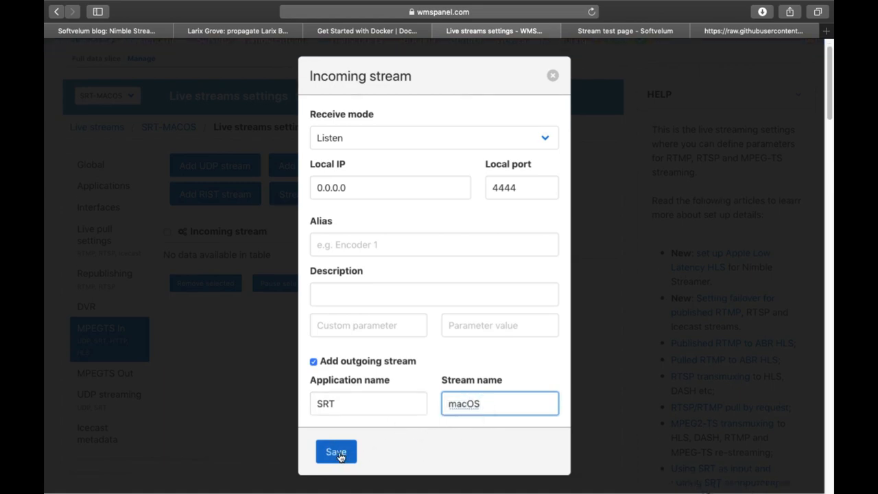
click(336, 451)
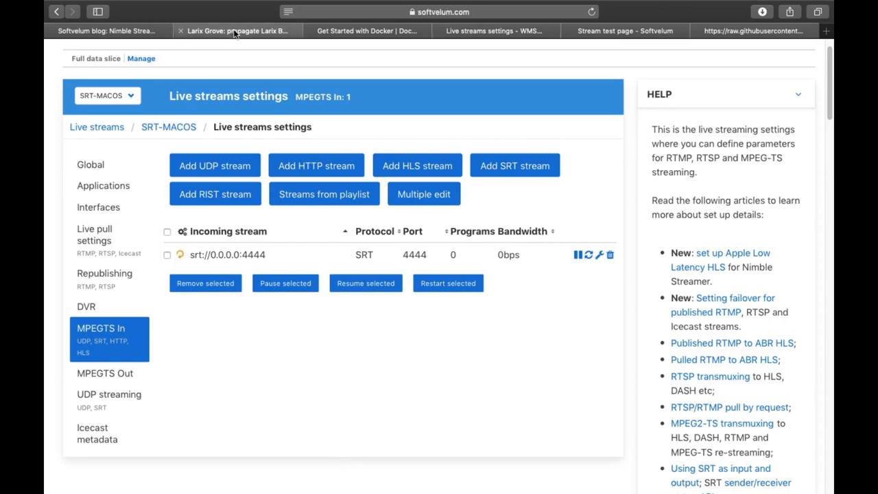
- In Larix Grove, enter URL srt://192.168.0.18:4444 named 'Testing SRT macOS in Docker'
click(236, 31)
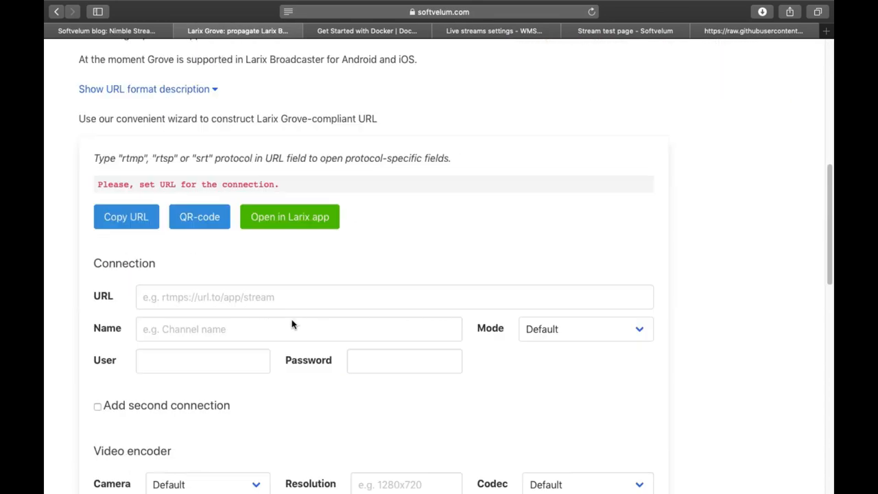
text(srt://192.168.0.18:4444)
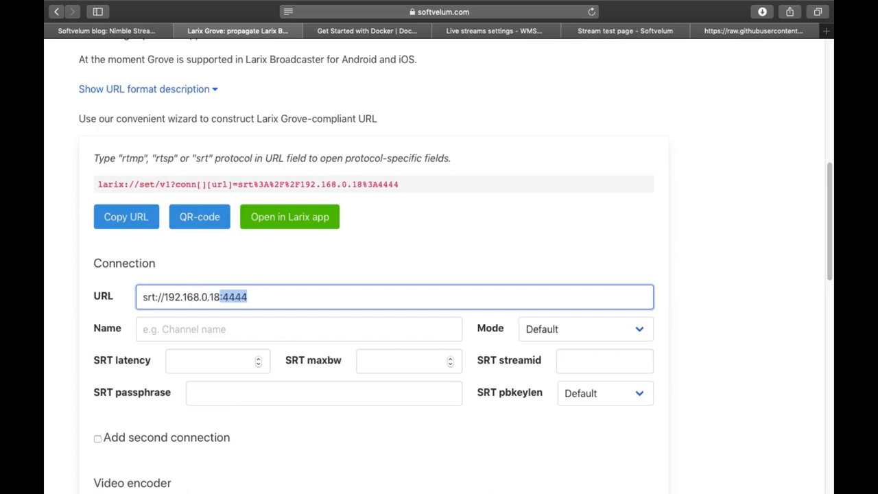
text(SRT ma)
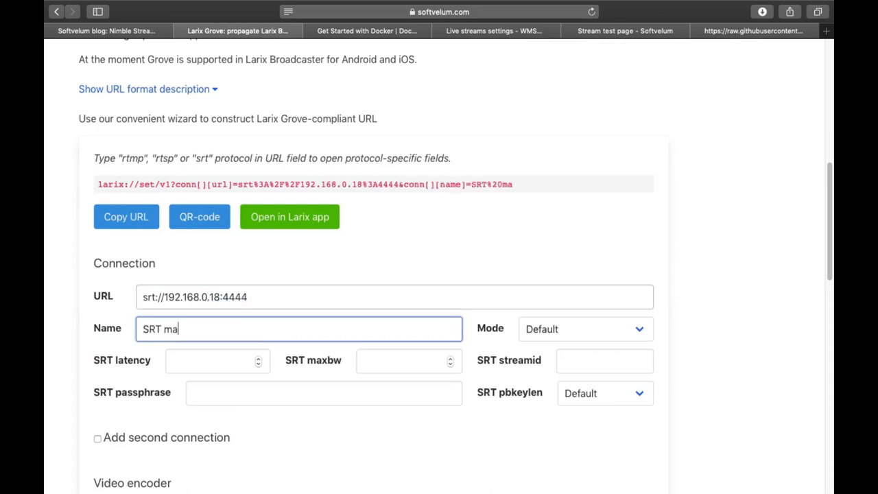
text(TesSRT macOS)
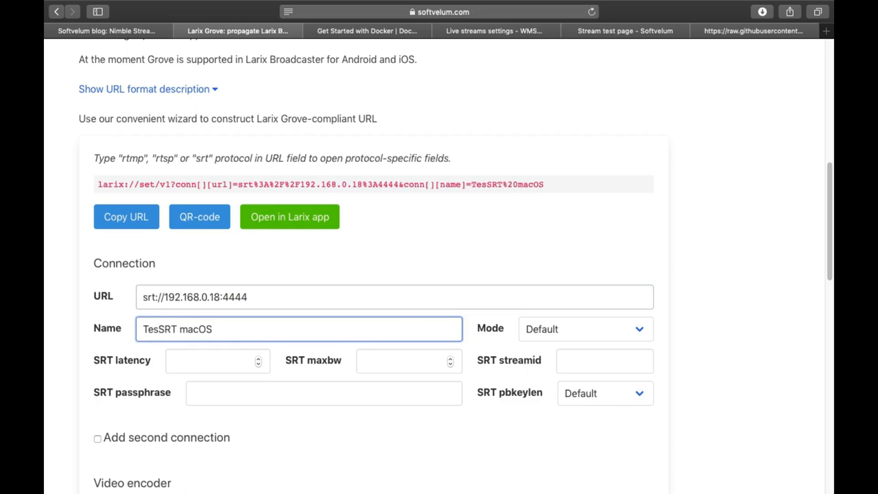
text(Testing SRT macOS)
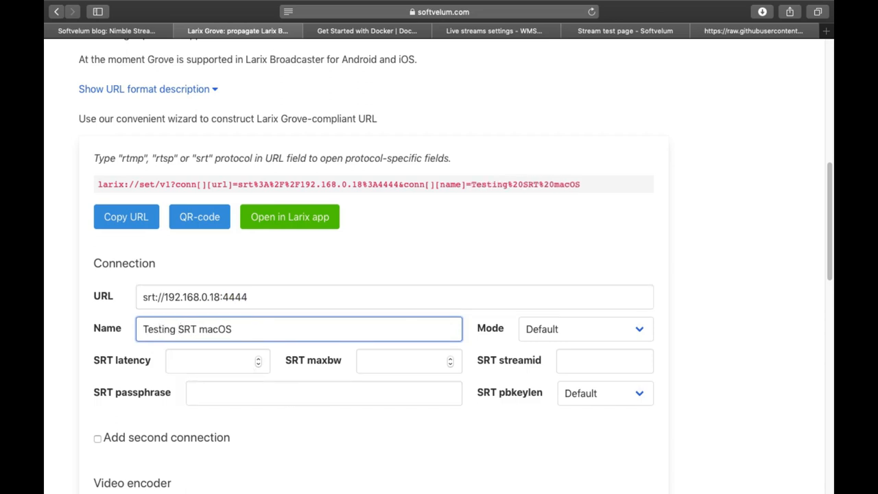
text(in Docker)
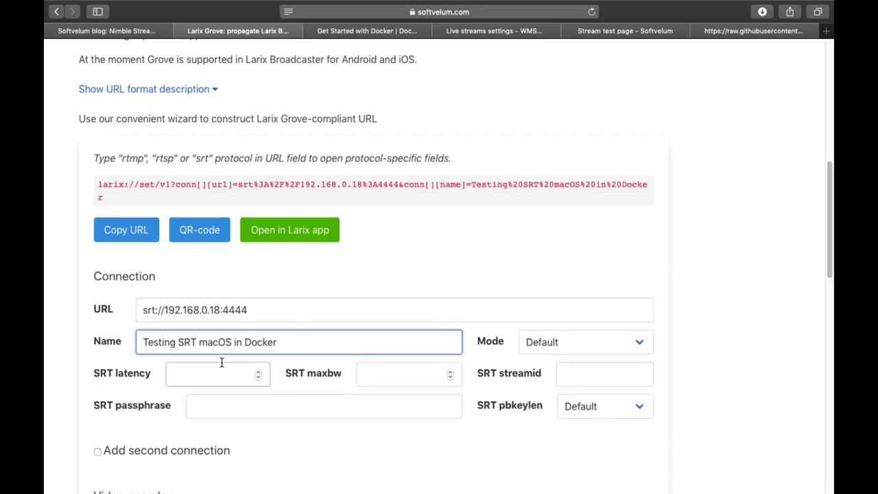
- Generate the Grove QR code for the connection and return to WMSPanel's live streams
click(201, 230)
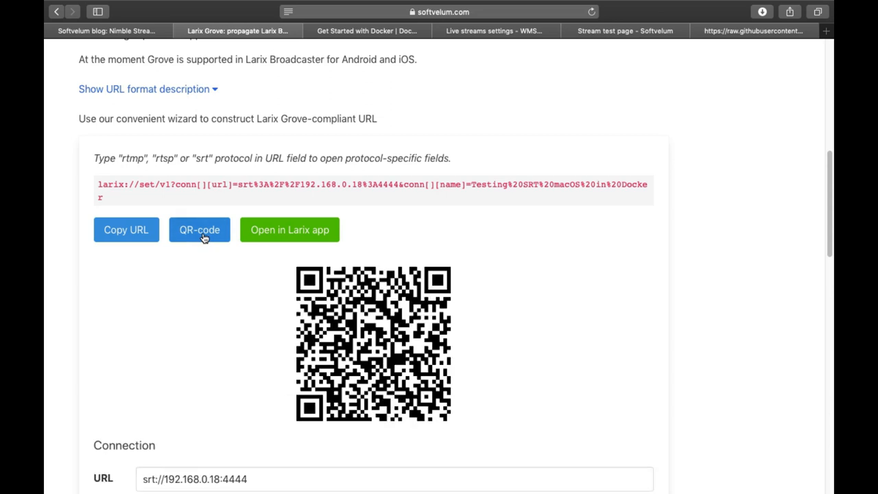
scroll(down, 3)
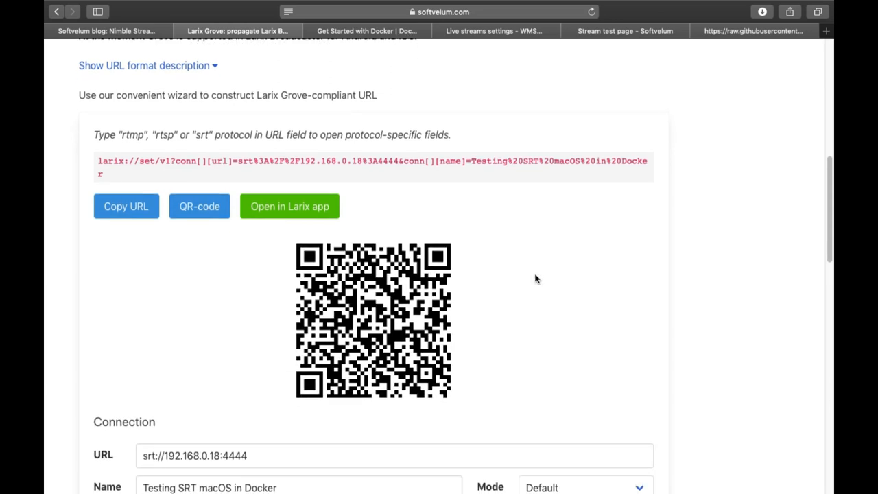
click(493, 30)
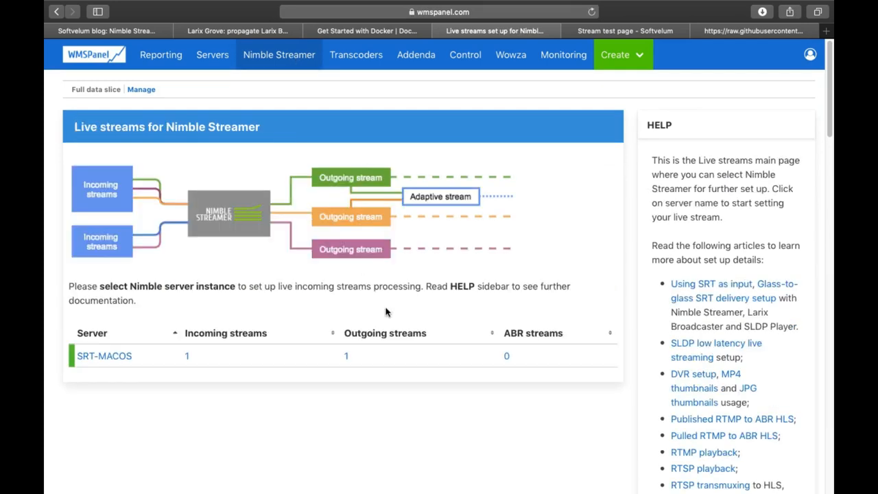
- Show outgoing stream /SRT/macOS and send its SLDP URL ws://192.168.0.18:8081/SRT/macOS to the player test page
click(345, 355)
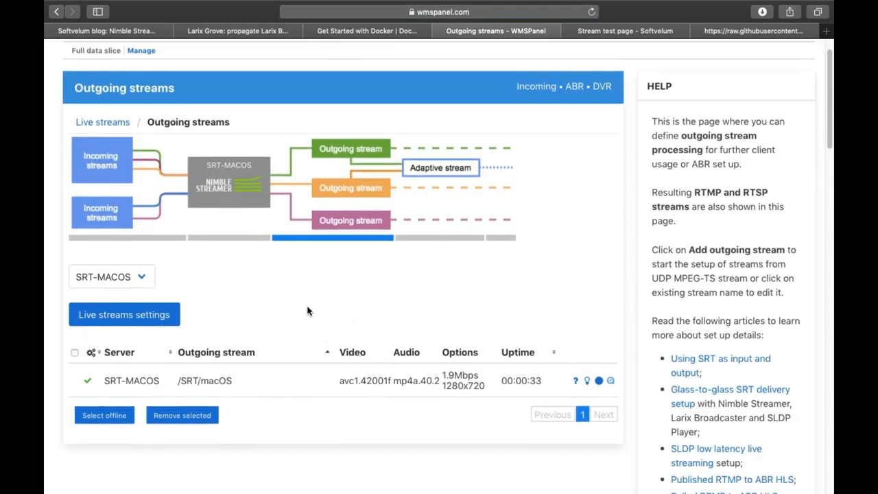
click(587, 381)
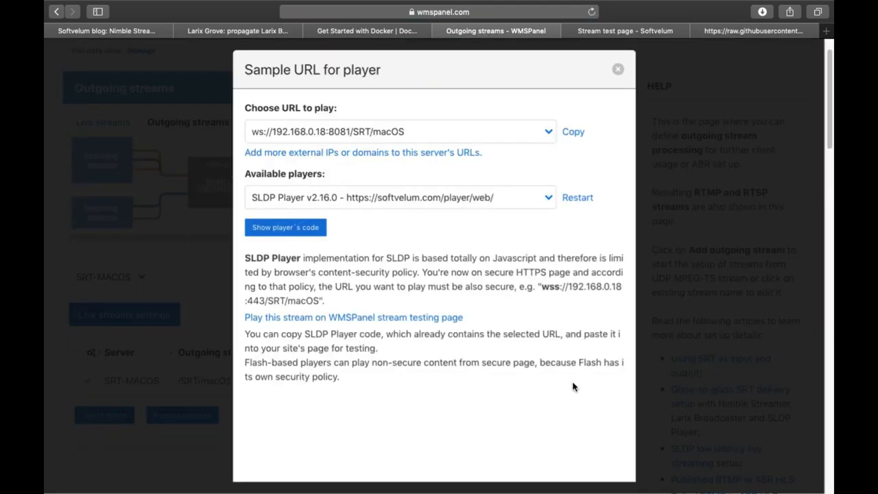
click(573, 132)
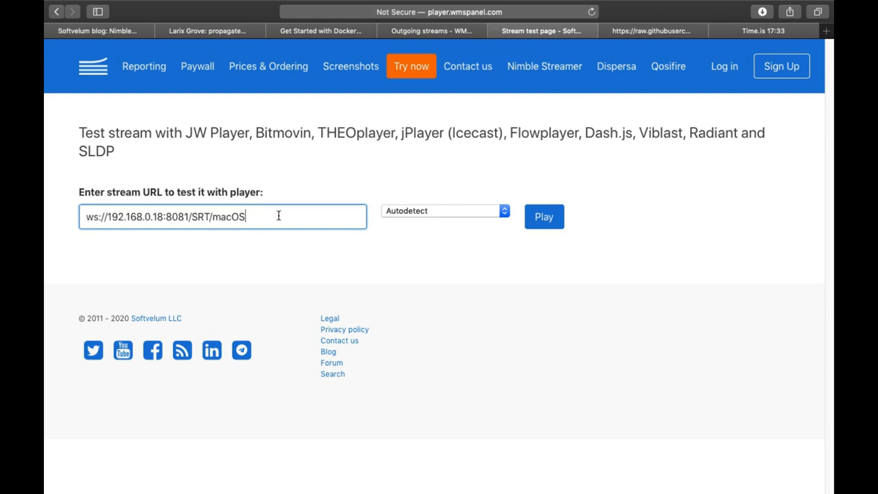
- Play the stream on the test page and compare against the exact time on Time.is
click(543, 216)
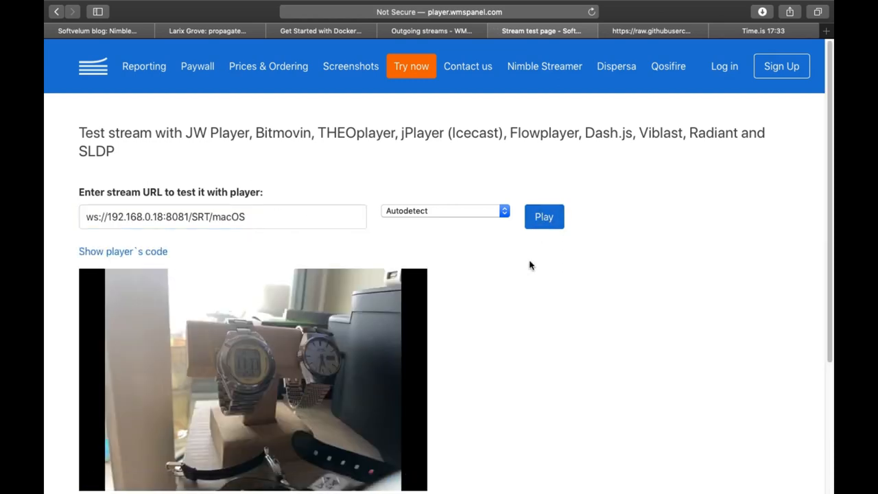
scroll(down, 3)
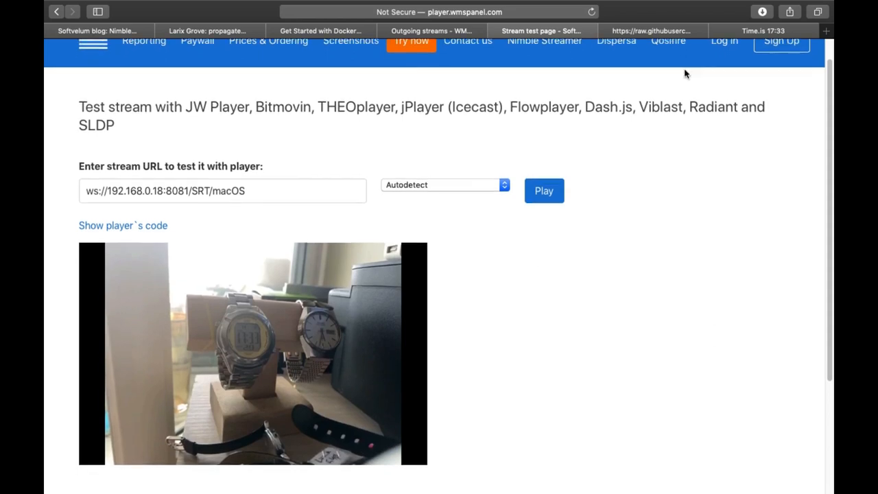
mouse_move(727, 52)
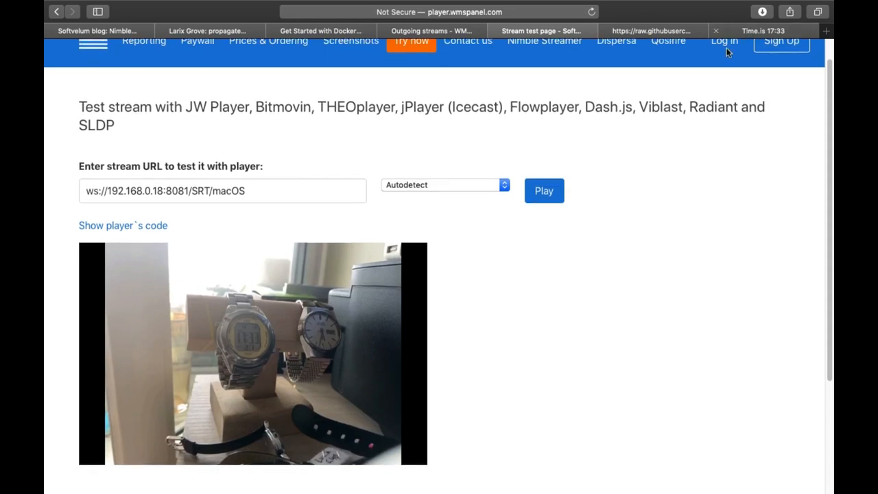
click(762, 31)
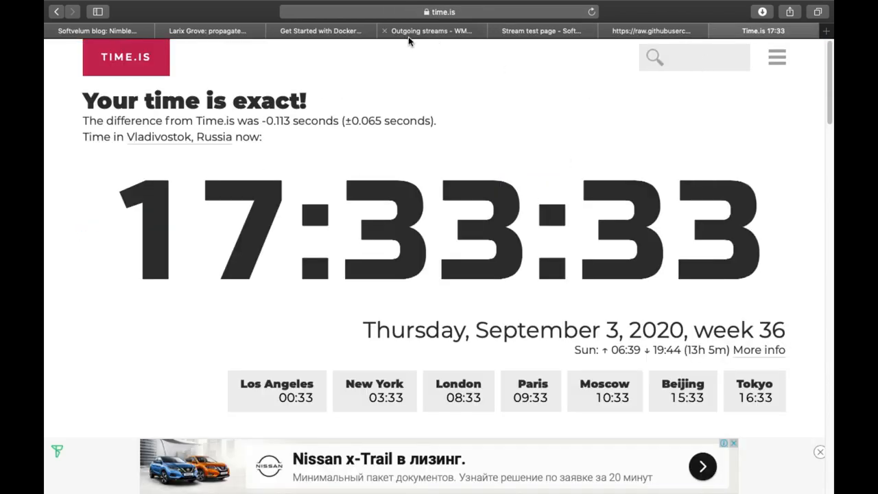
click(541, 30)
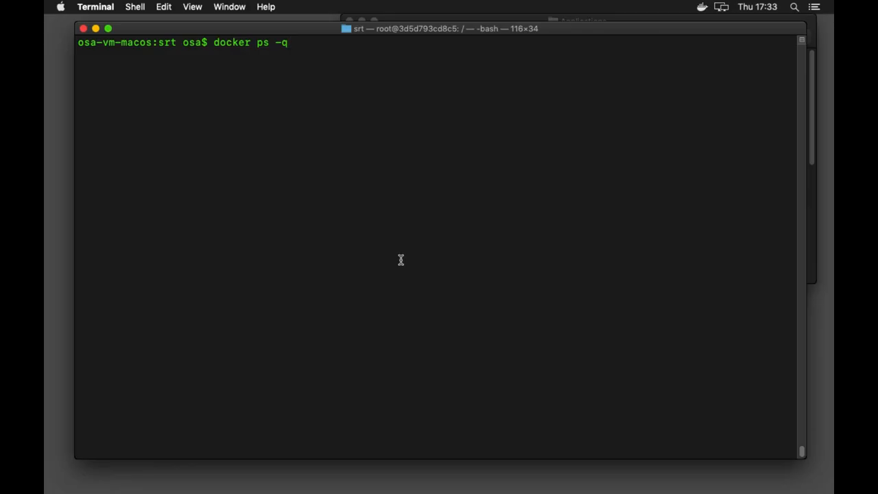
- Run docker ps -q and open a bash shell inside the running container with docker exec -it
key(Return)
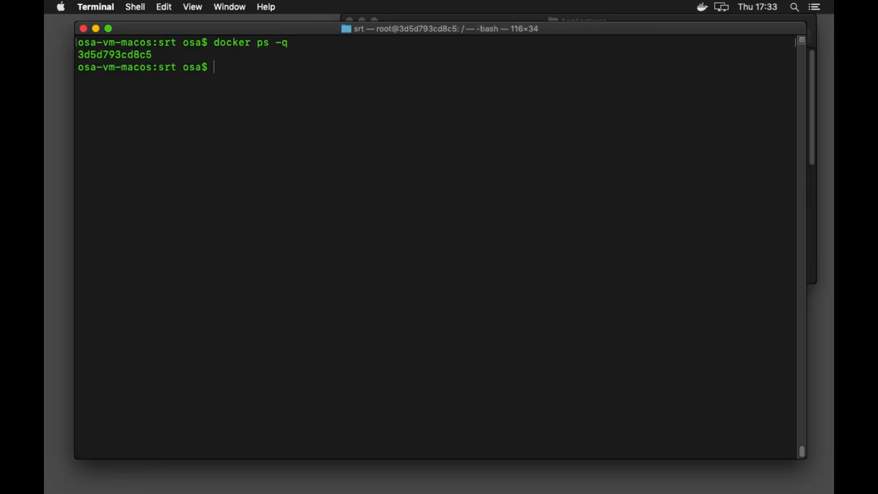
text(docker)
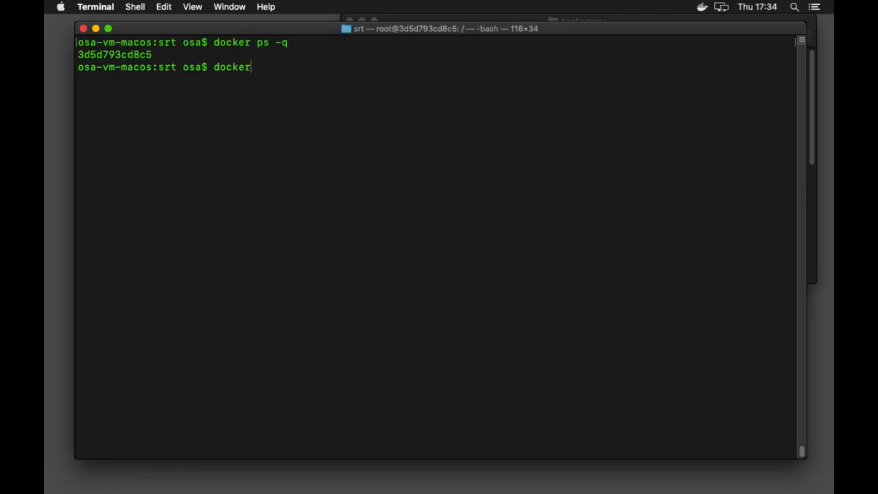
text(exec -it 3d5d793cd8c5 /bin/)
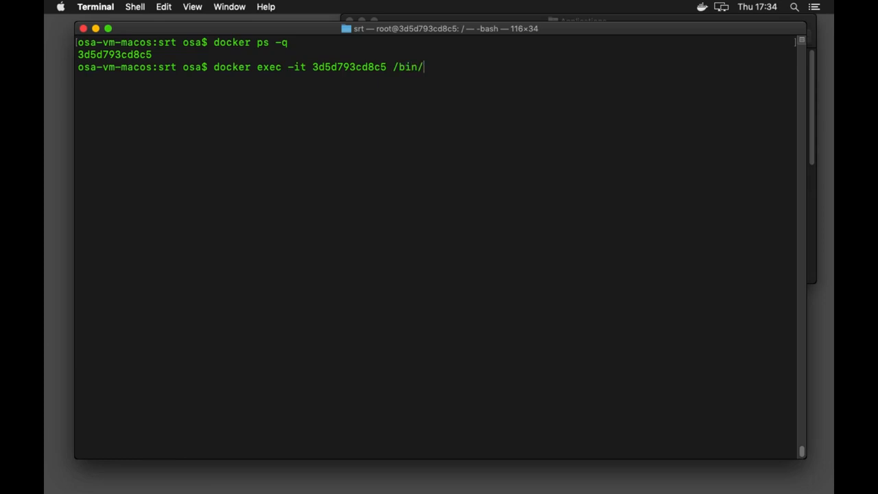
key(Return)
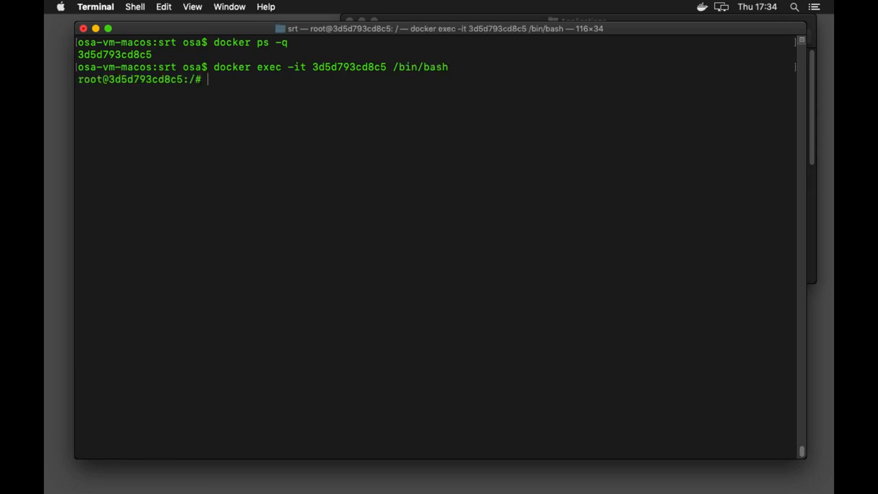
- Run uname -a and view /etc/nimble/nimble.conf inside the container
text(uname -a)
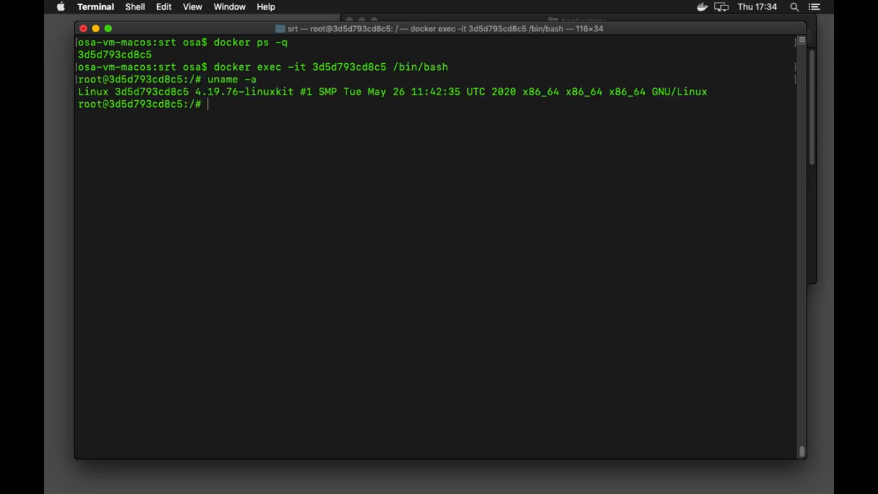
text(c)
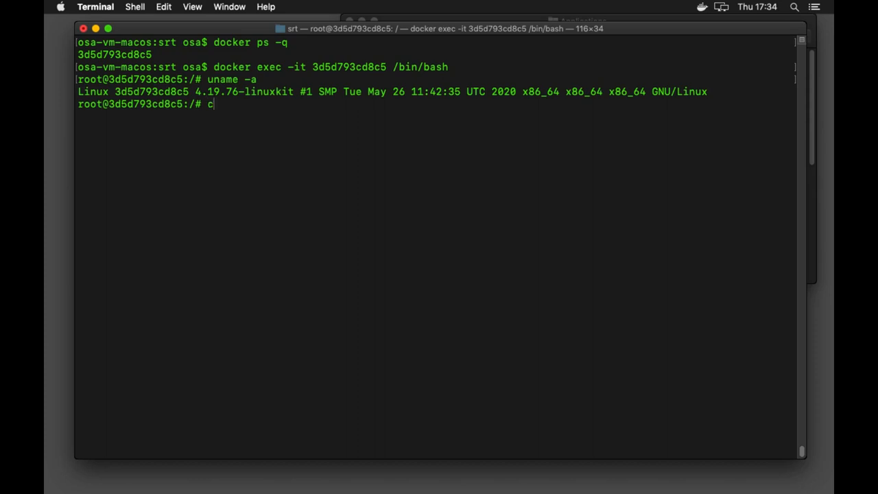
text(at /etc/nimble/)
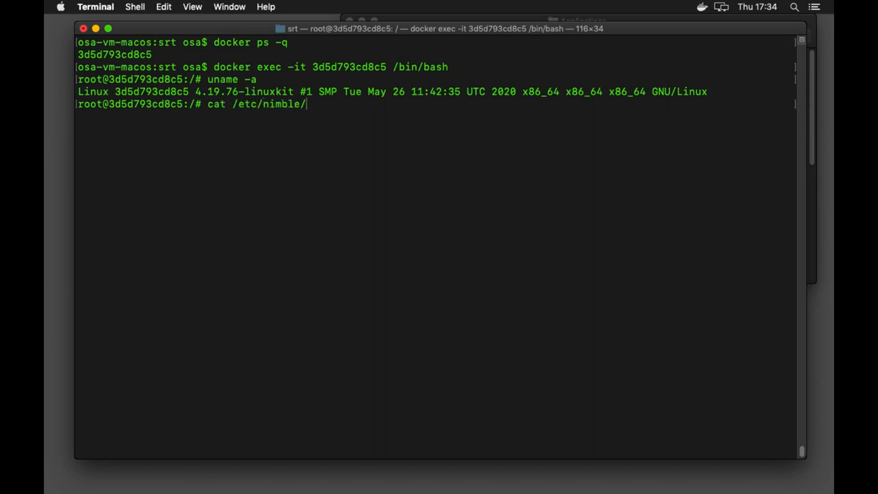
text(nimble.conf)
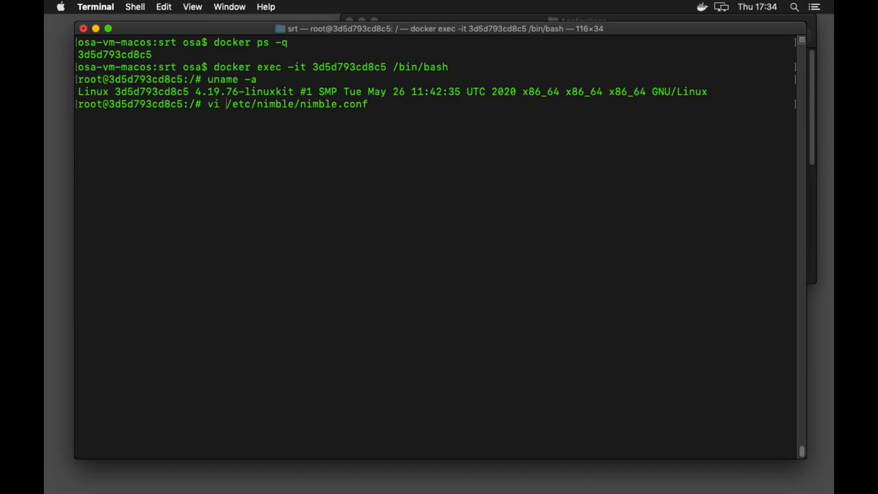
key(Return)
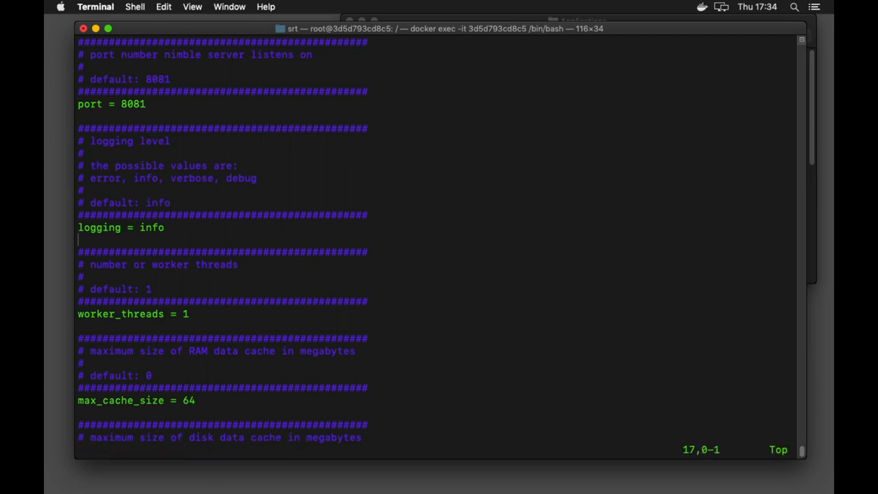
scroll(down, 3)
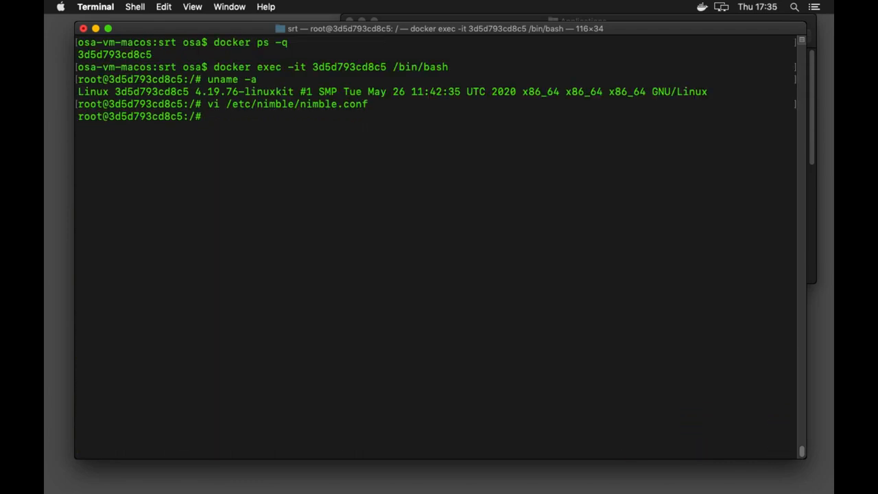
- Show the latest lines of /var/log/nimble/nimble.log with tail
text(tail /var/log/nimb)
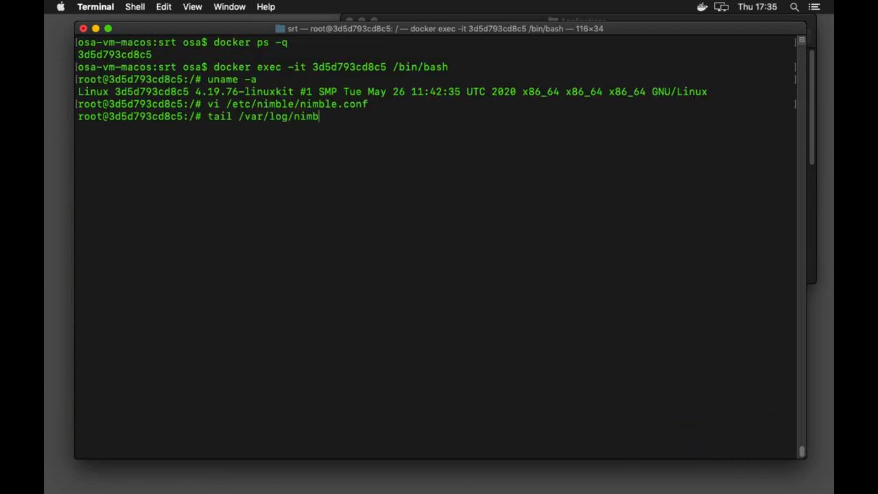
key(Return)
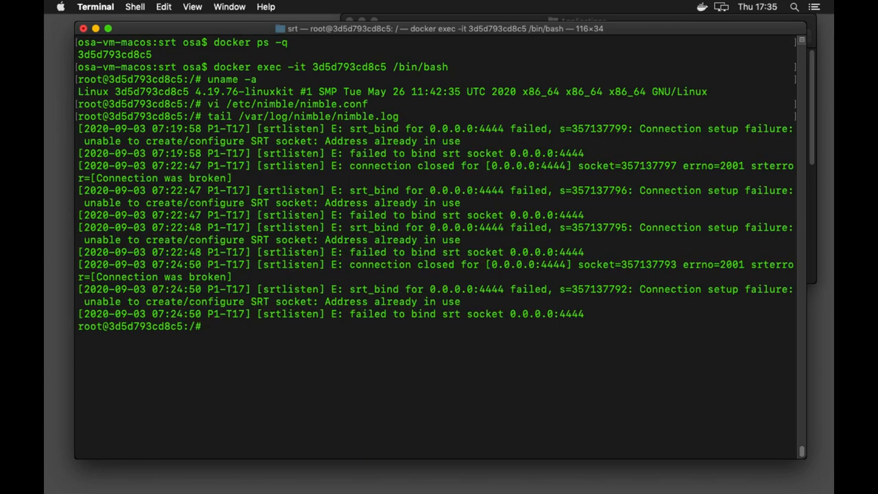
- Watch the last 10 lines of nimble.log every 5 seconds, then prepare to exit
text(watch -n)
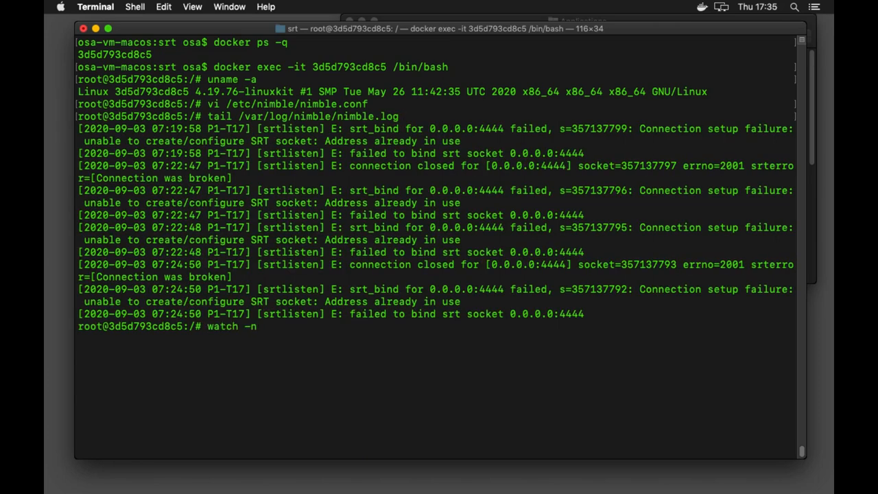
text(5 'tail -n)
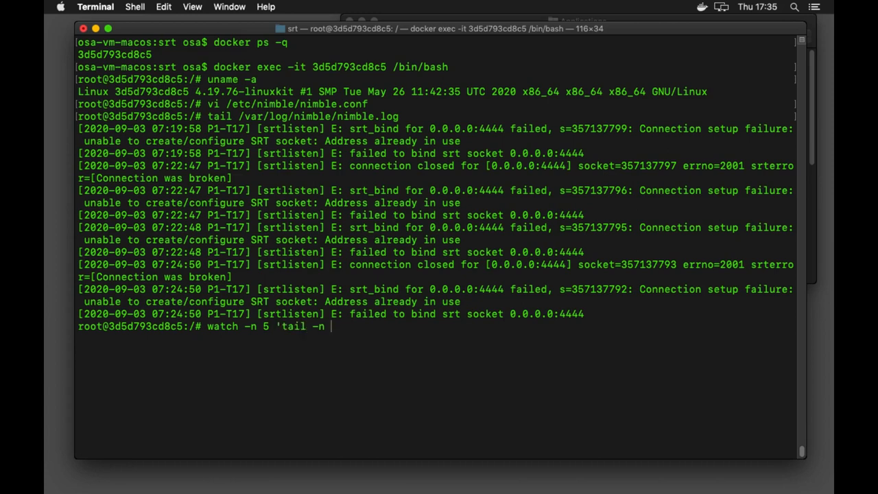
text(10 /var/log/)
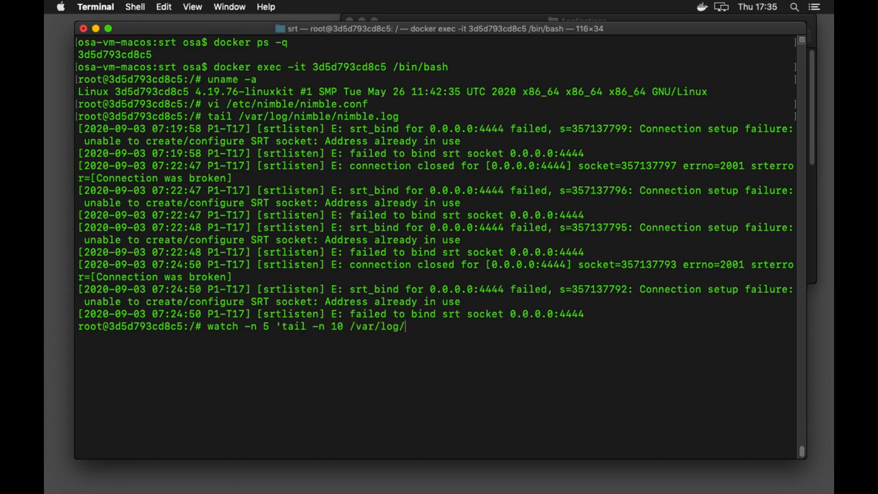
text(nimble/nimble.log)
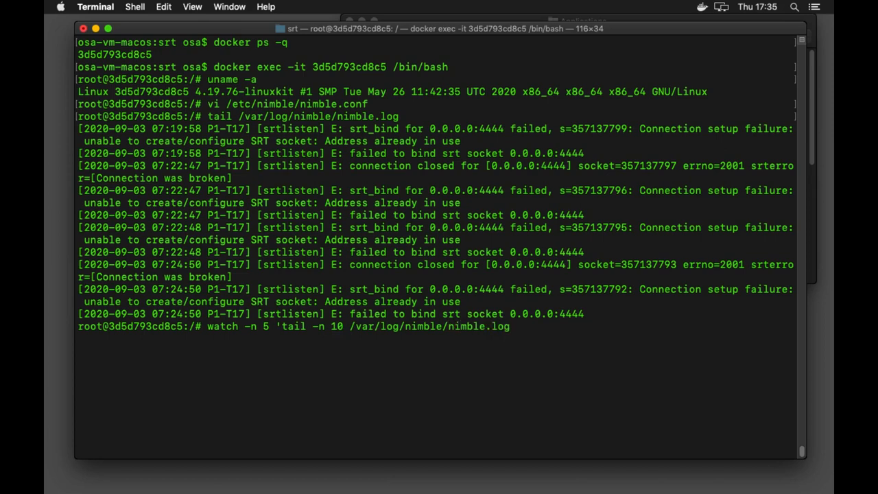
key(Return)
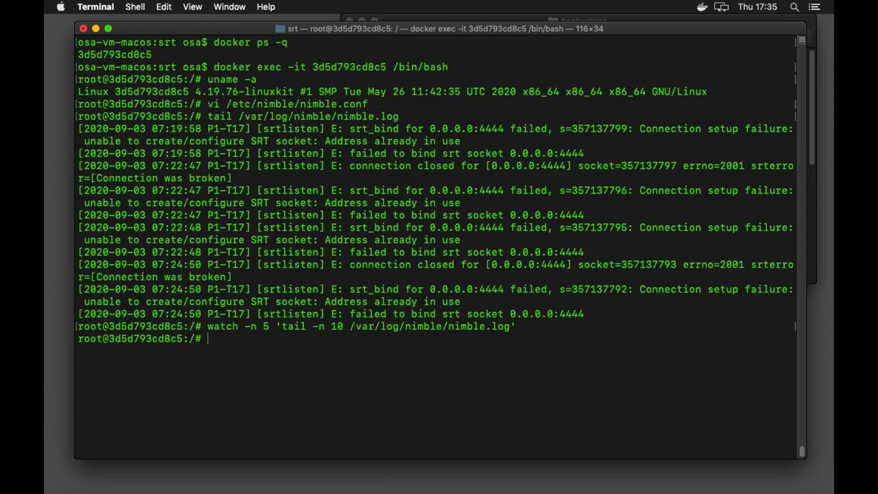
text(exit)
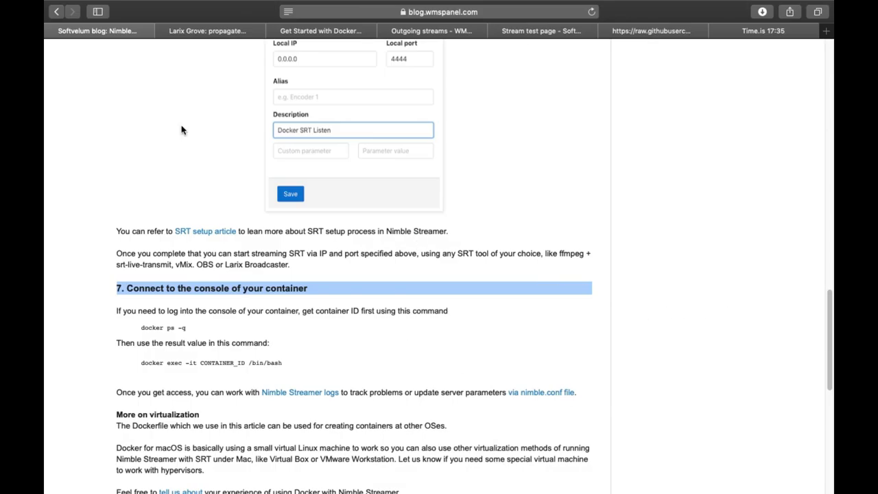
- Leave the container shell and write docker stop 3d5d793cd8c5 at the host prompt
scroll(up, 3)
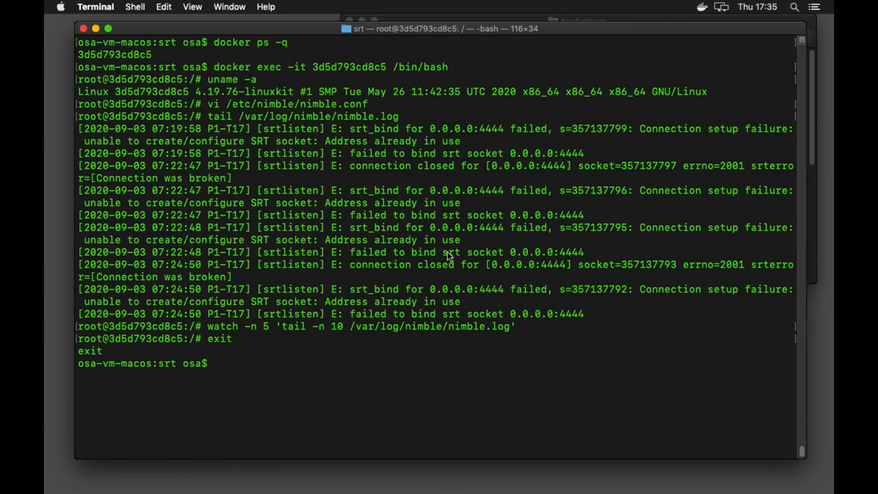
text(c)
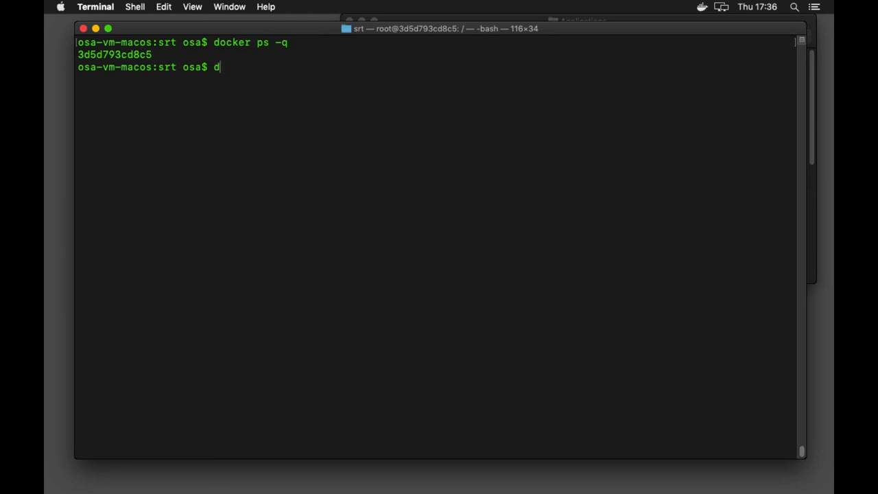
text(ocker stop)
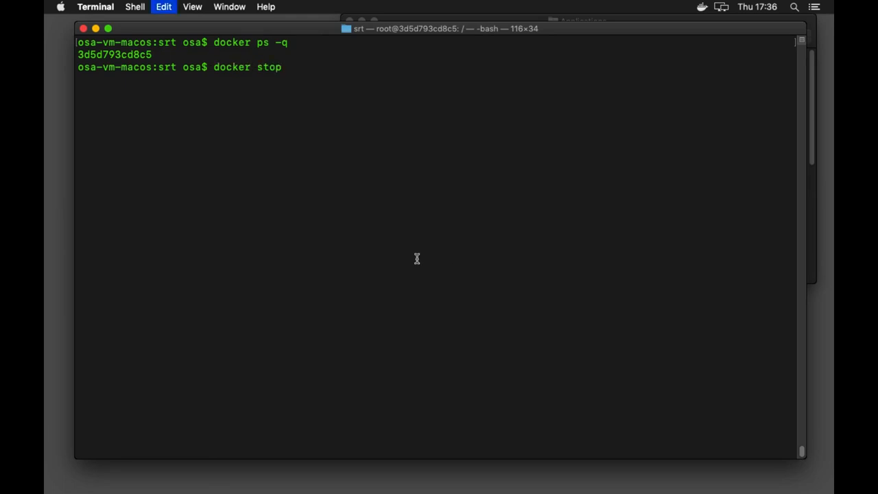
text(3d5d793cd8c5)
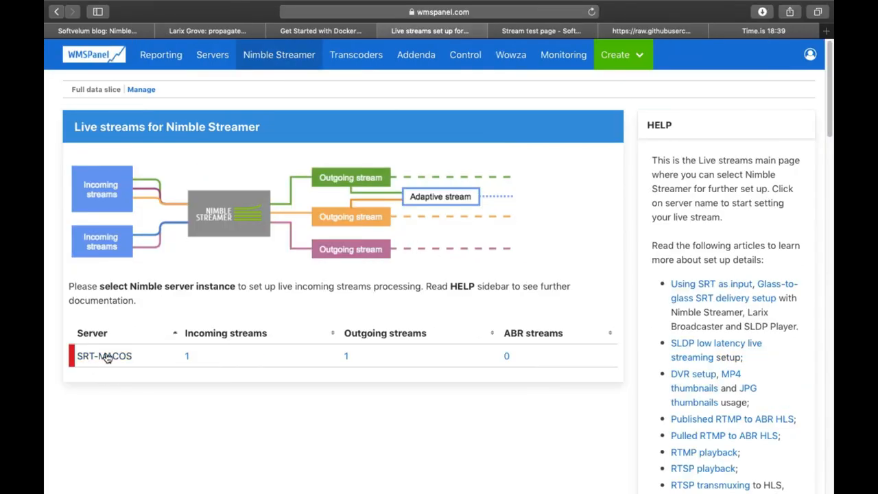
- View SRT-MACOS incoming streams, then its server info showing service state Stopped
click(104, 356)
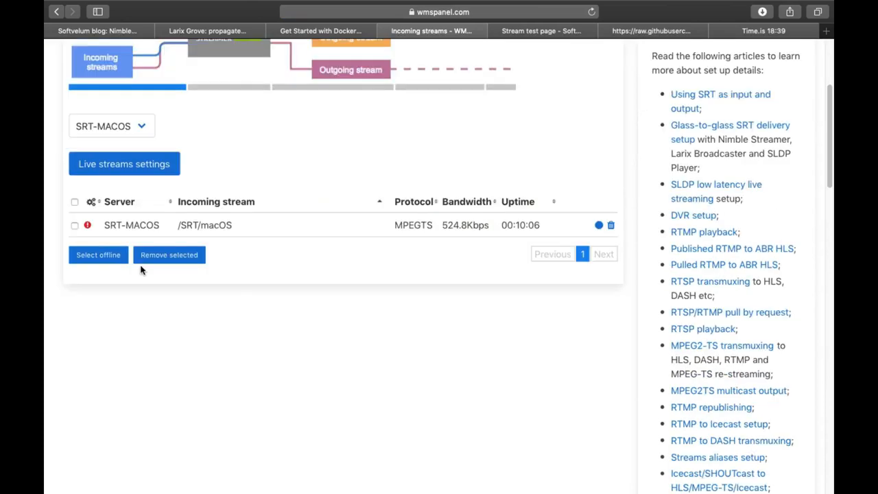
click(211, 55)
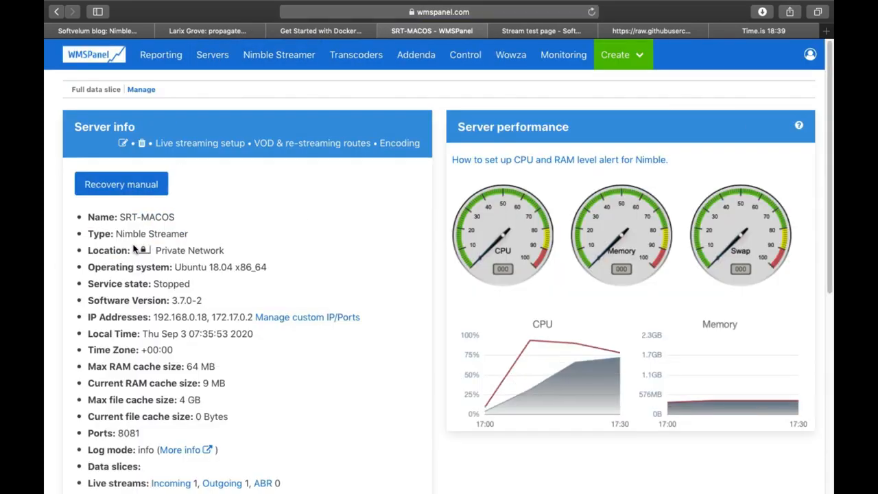
double_click(146, 216)
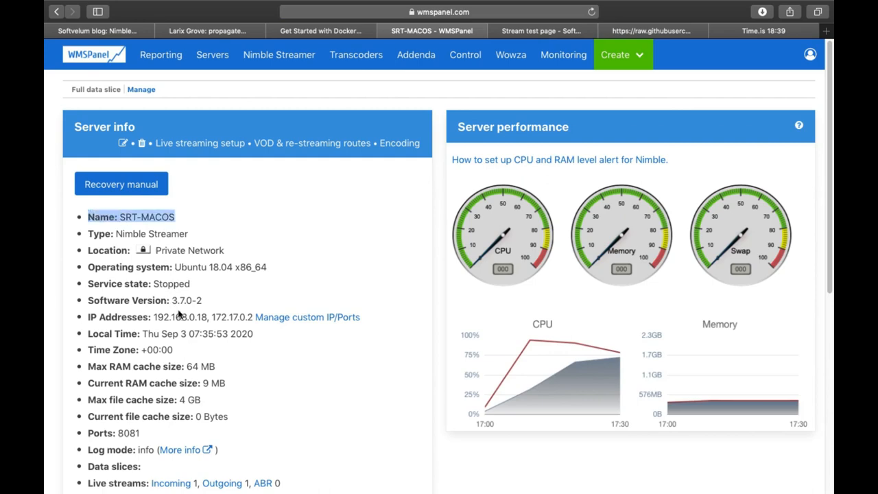